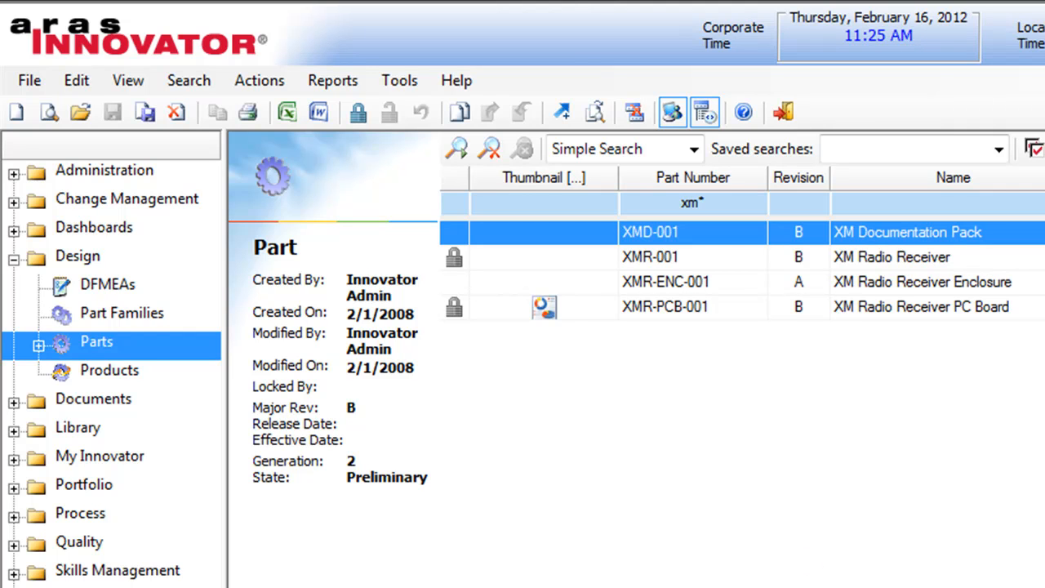
{"action": "mouse_move", "coordinate": [637, 553]}
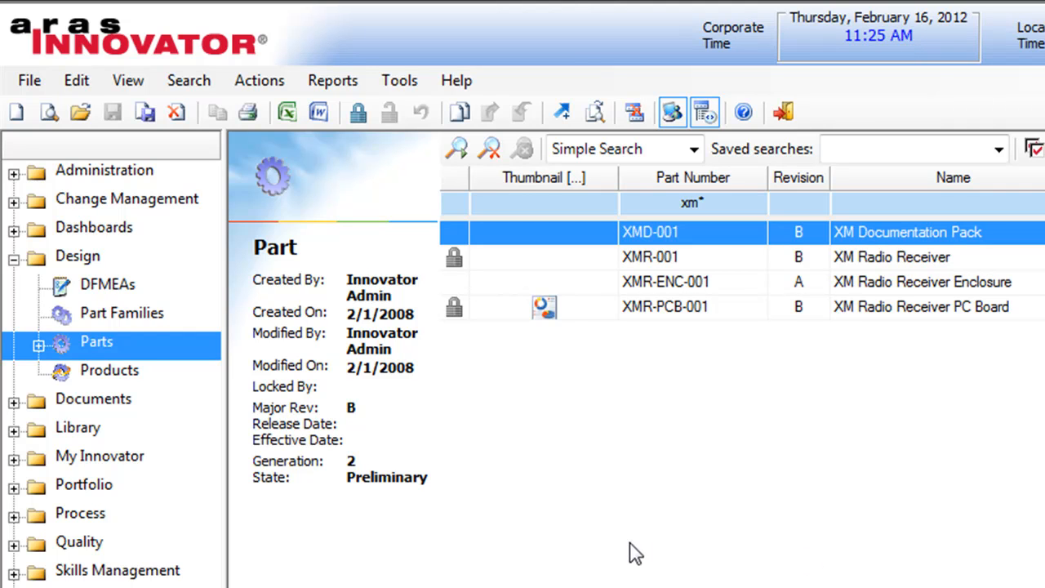
{"action": "mouse_move", "coordinate": [585, 493]}
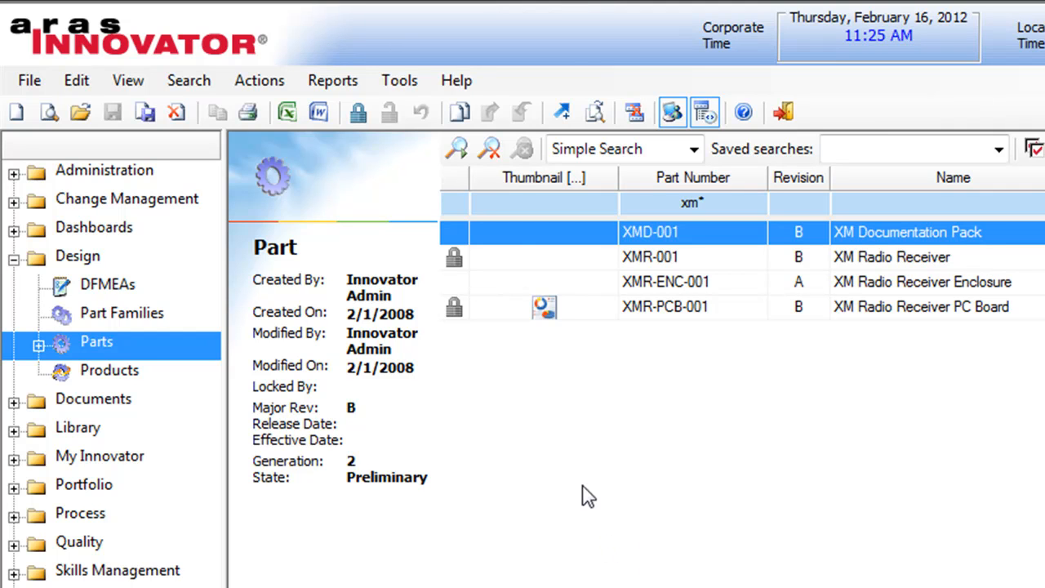
{"action": "mouse_move", "coordinate": [683, 294]}
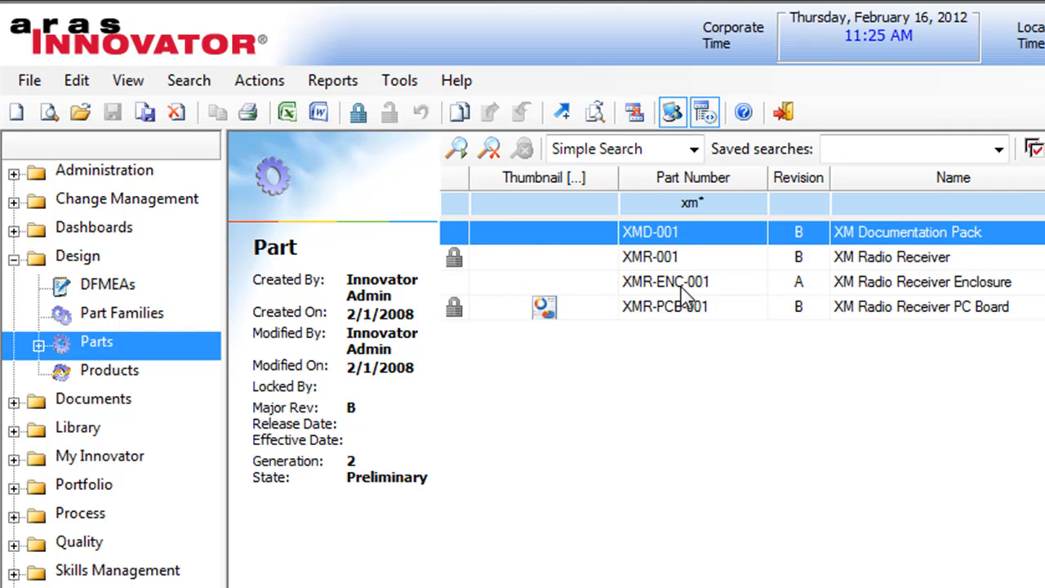
{"action": "mouse_move", "coordinate": [612, 281]}
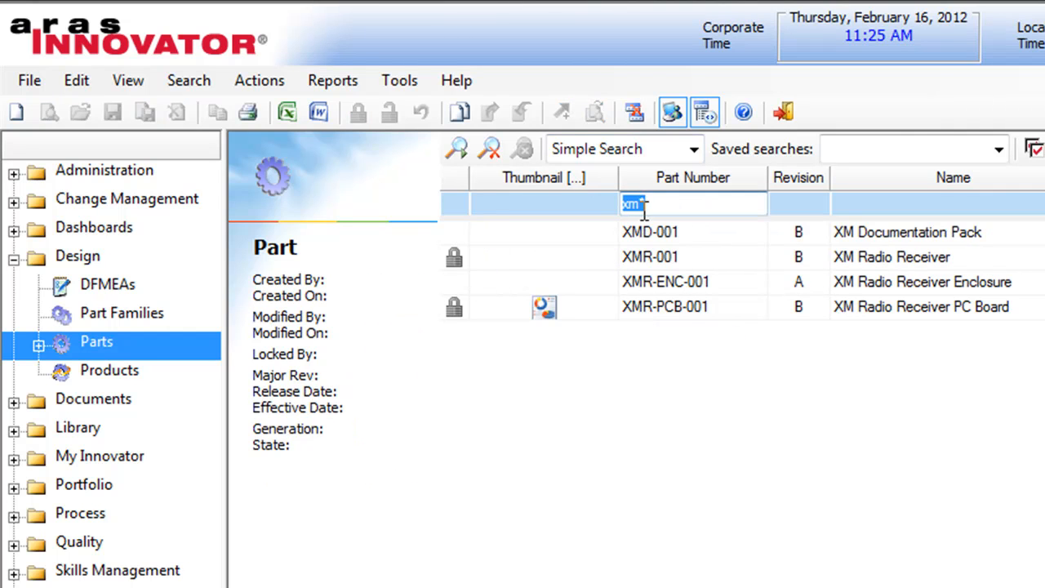
Clear the xm* part number criterion so the search lists all parts
{"action": "left_click", "coordinate": [490, 149]}
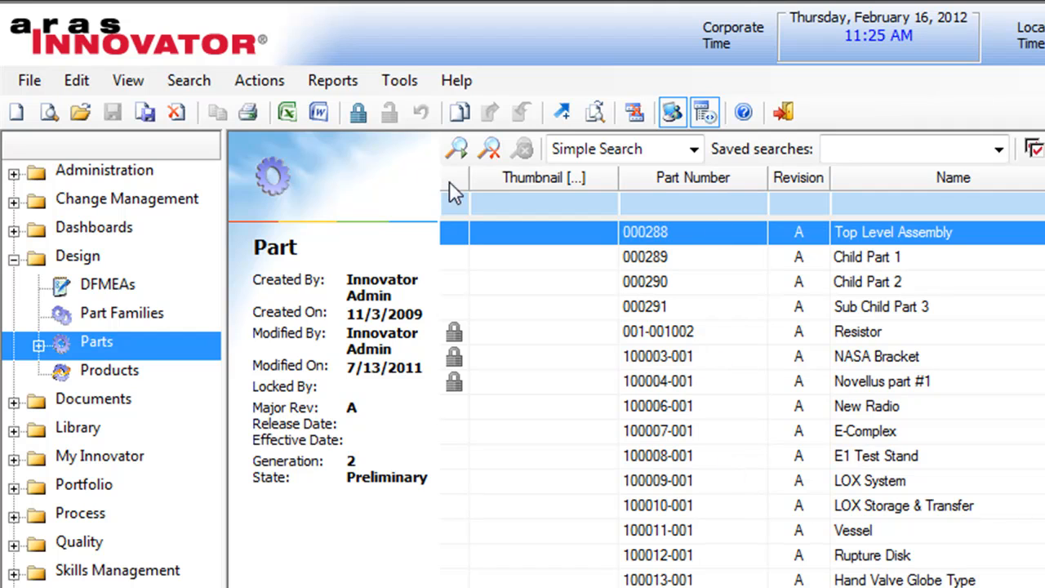
{"action": "mouse_move", "coordinate": [287, 111]}
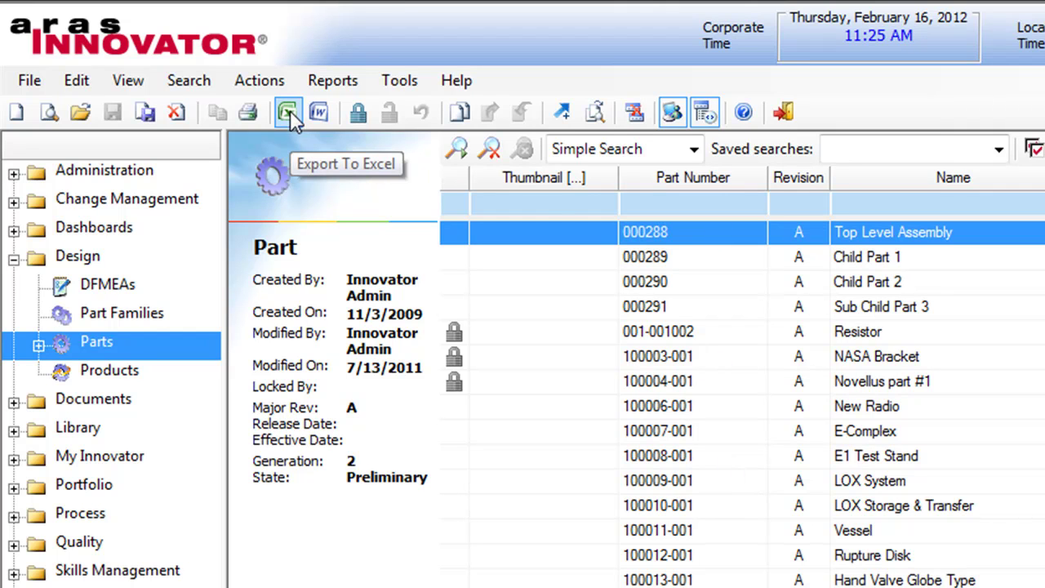
{"action": "mouse_move", "coordinate": [653, 216]}
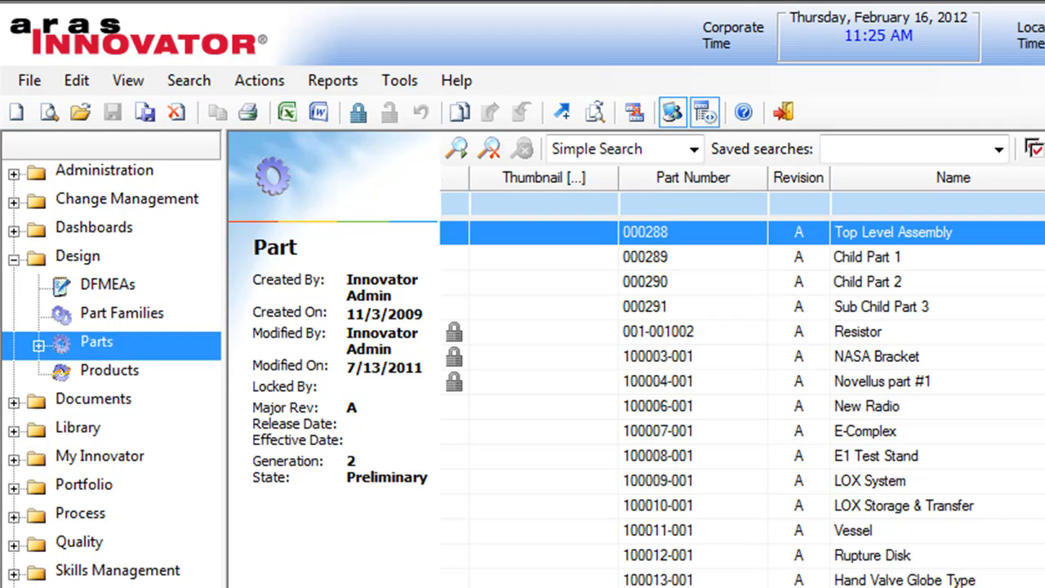
{"action": "mouse_move", "coordinate": [532, 558]}
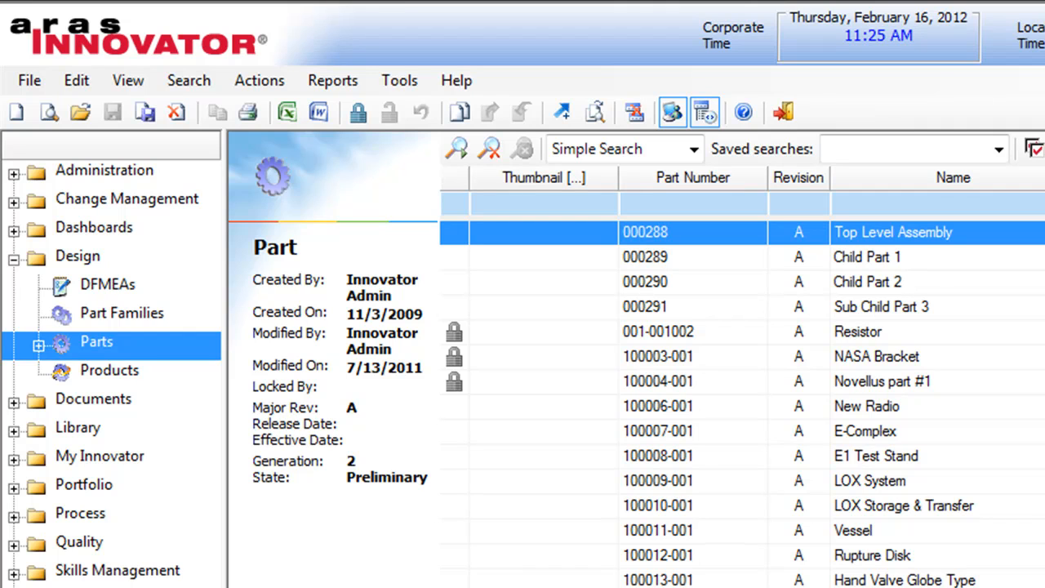
{"action": "mouse_move", "coordinate": [552, 321]}
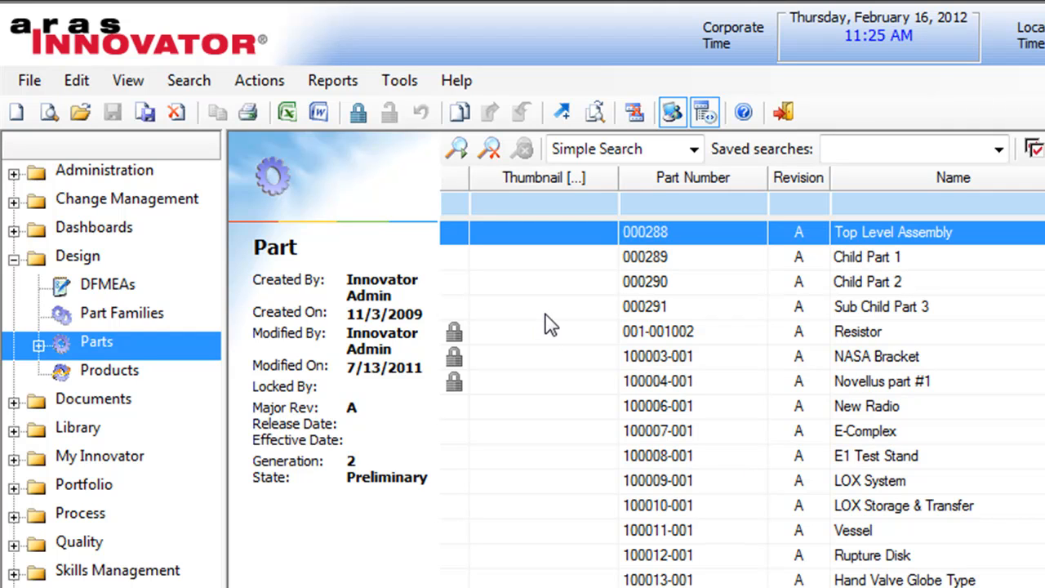
{"action": "mouse_move", "coordinate": [613, 572]}
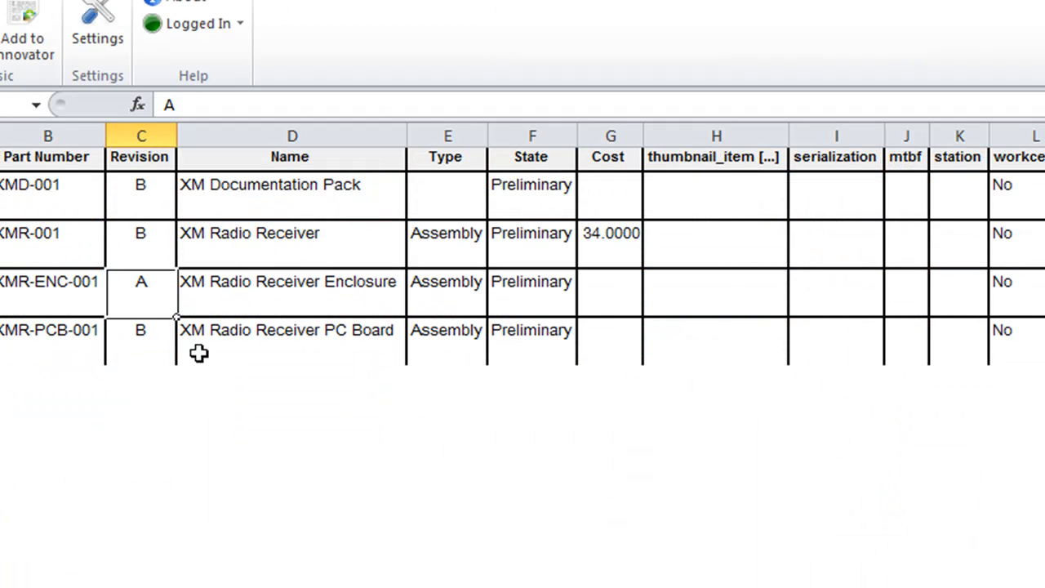
{"action": "left_click", "coordinate": [48, 185]}
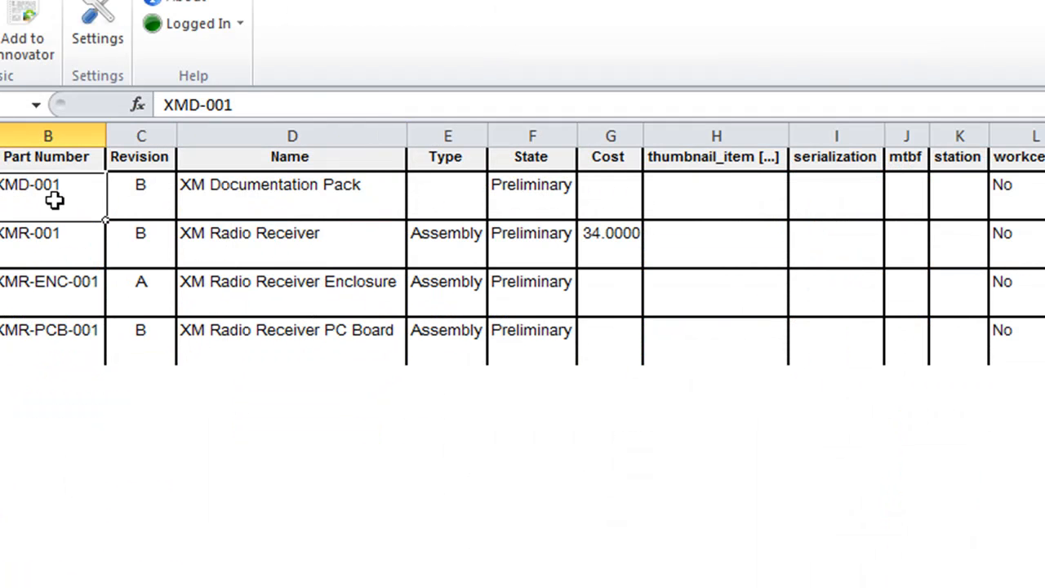
{"action": "left_click", "coordinate": [961, 329]}
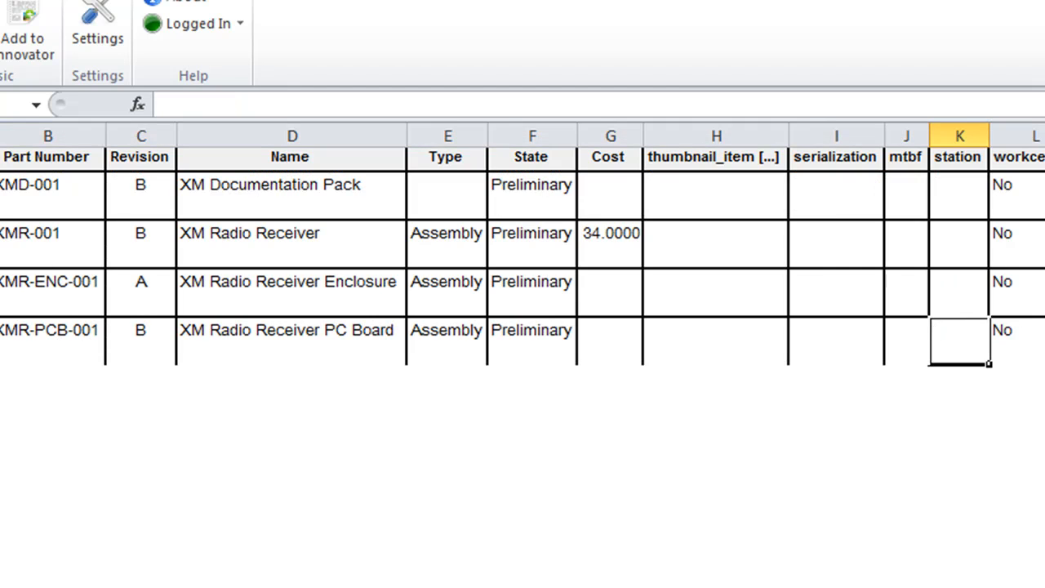
{"action": "left_click", "coordinate": [49, 258]}
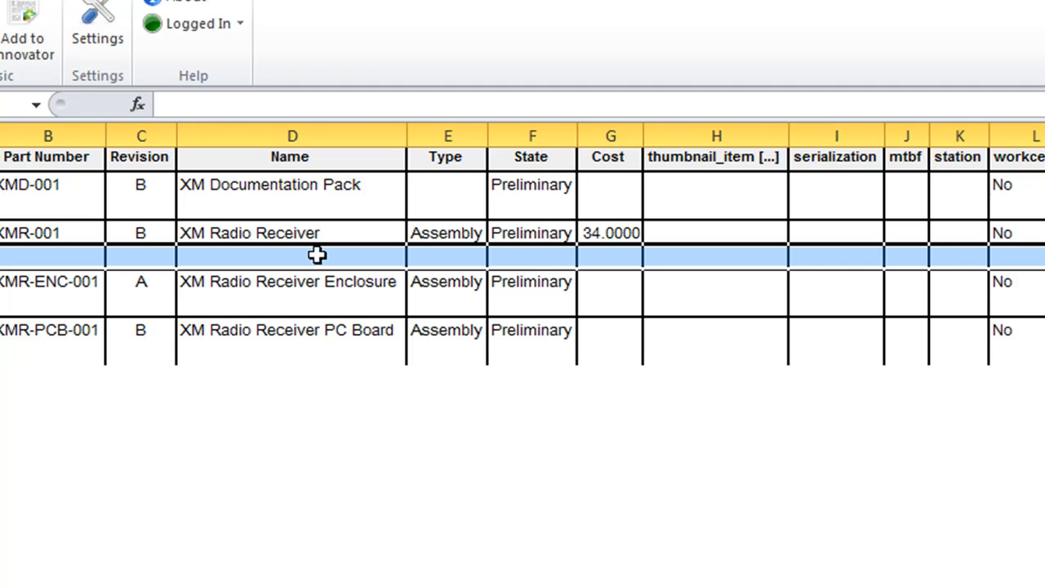
{"action": "mouse_move", "coordinate": [245, 232]}
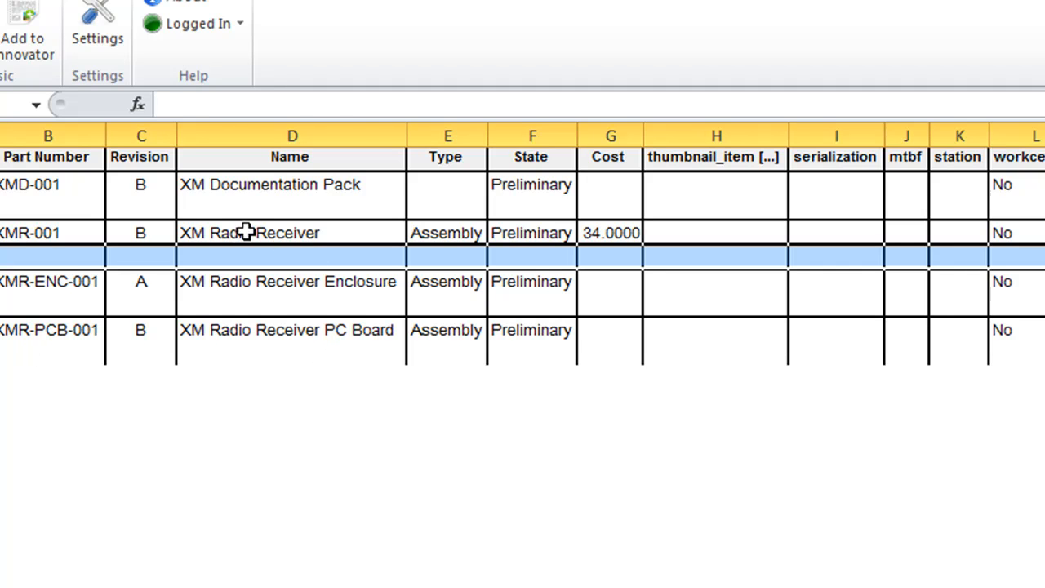
{"action": "left_click", "coordinate": [291, 185]}
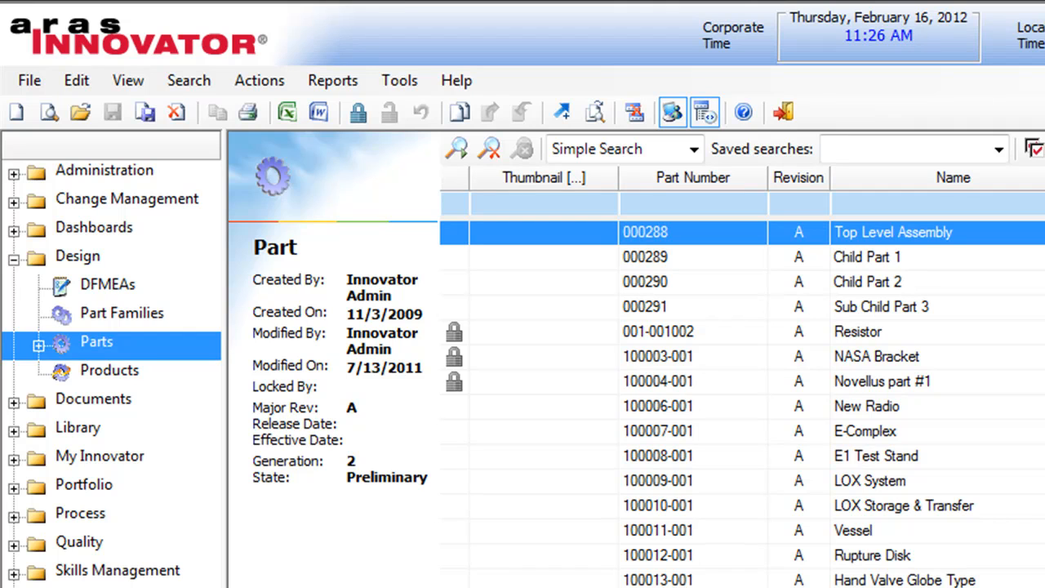
{"action": "mouse_move", "coordinate": [564, 464]}
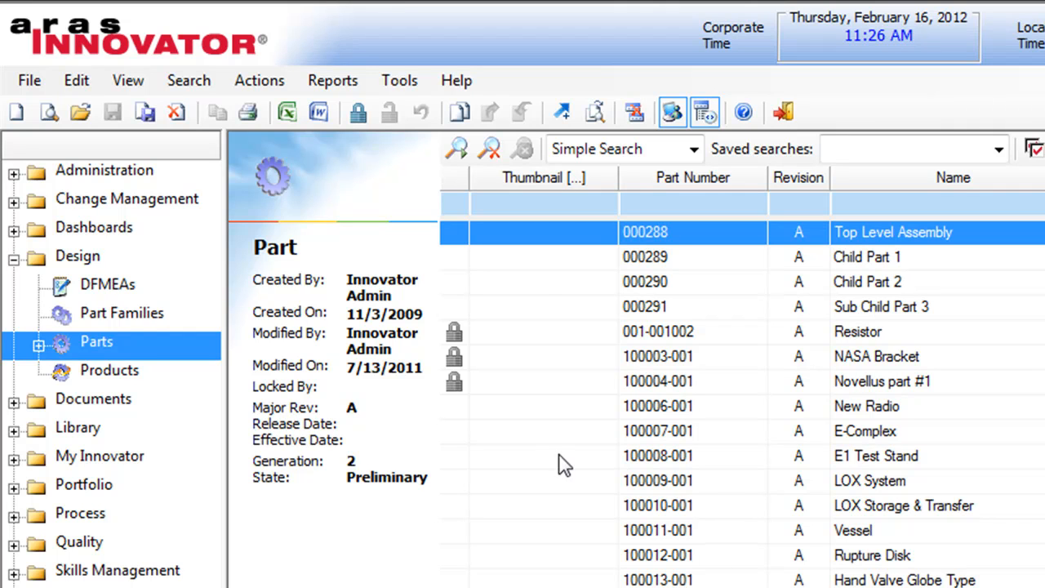
{"action": "mouse_move", "coordinate": [831, 192]}
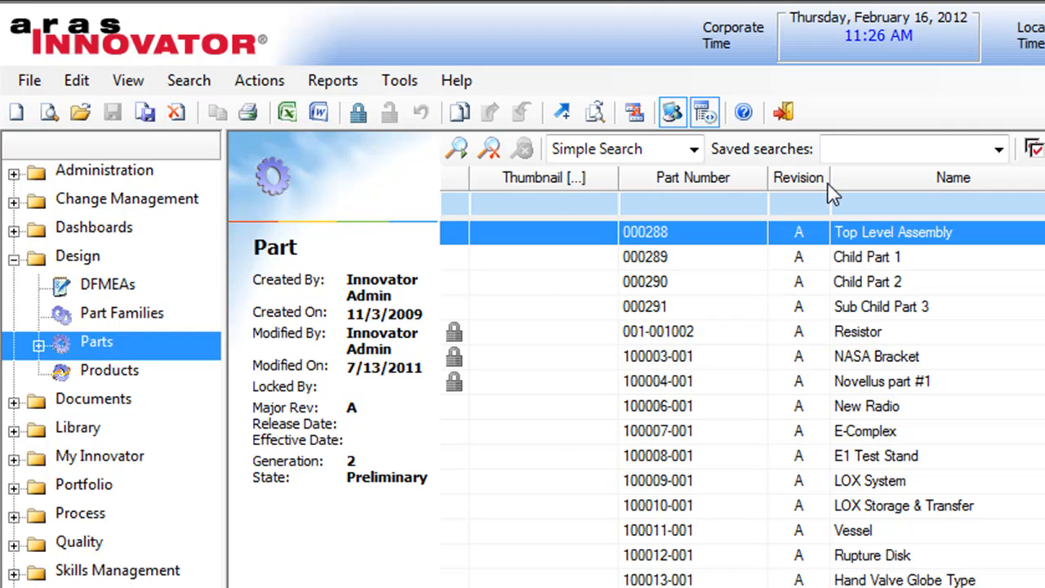
{"action": "mouse_move", "coordinate": [702, 209]}
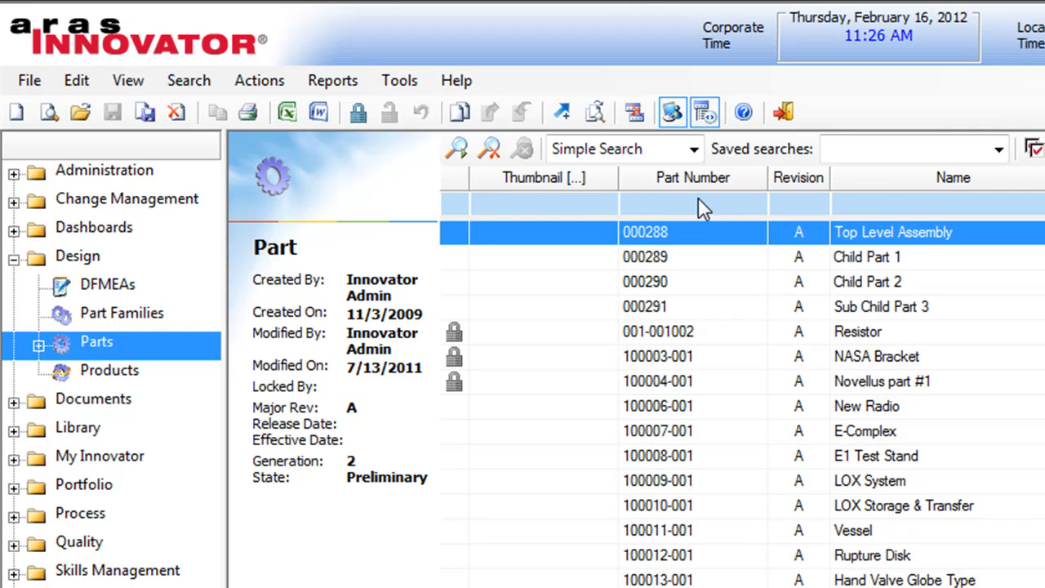
{"action": "mouse_move", "coordinate": [722, 366]}
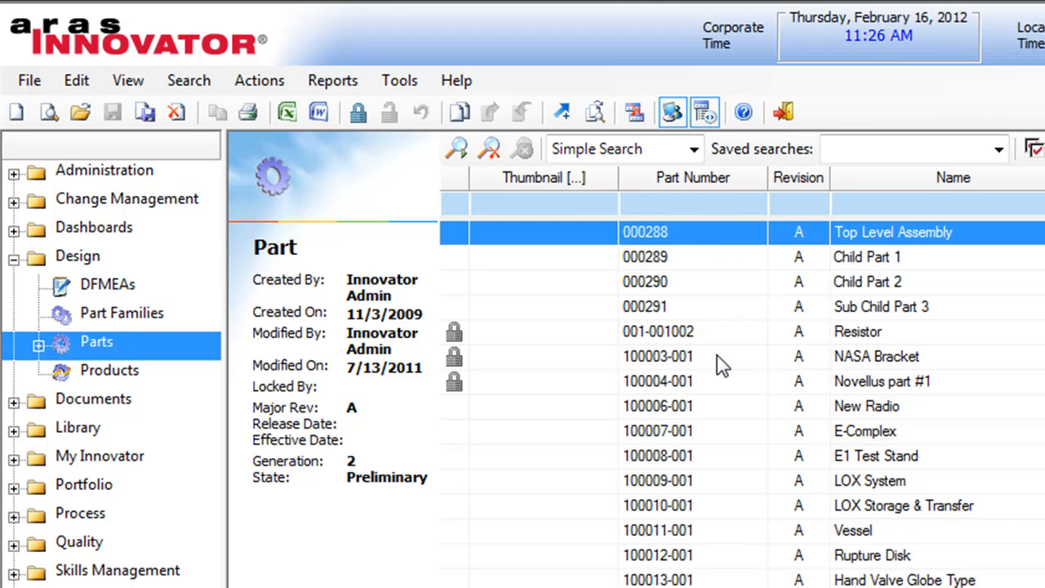
{"action": "mouse_move", "coordinate": [720, 388]}
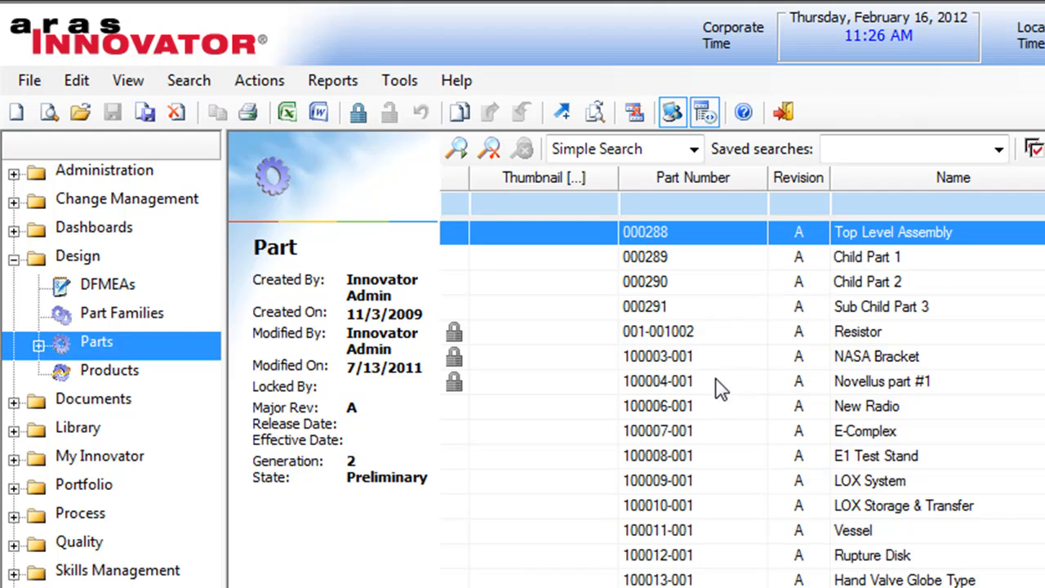
{"action": "mouse_move", "coordinate": [662, 431]}
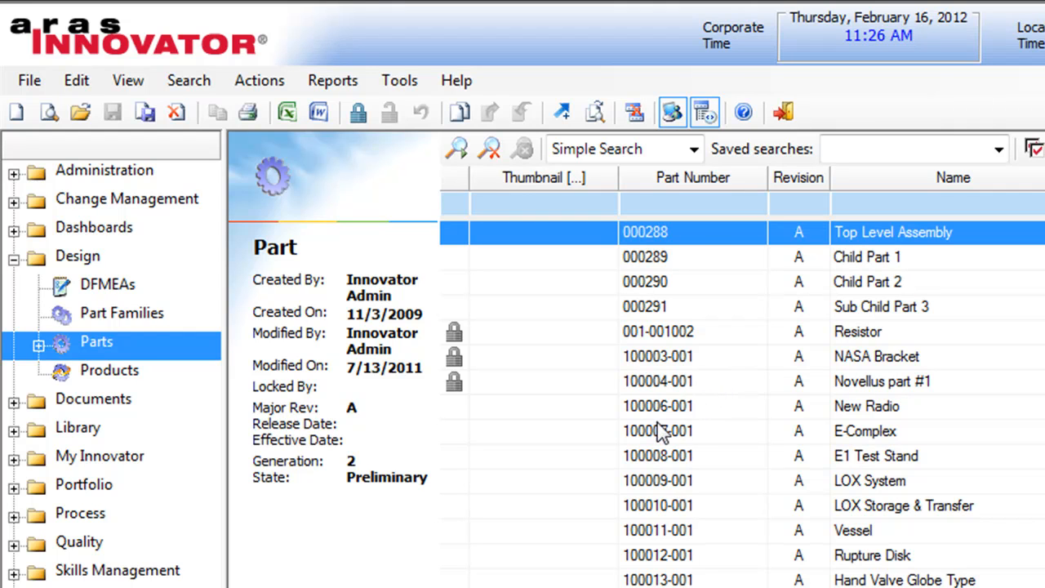
{"action": "mouse_move", "coordinate": [647, 436]}
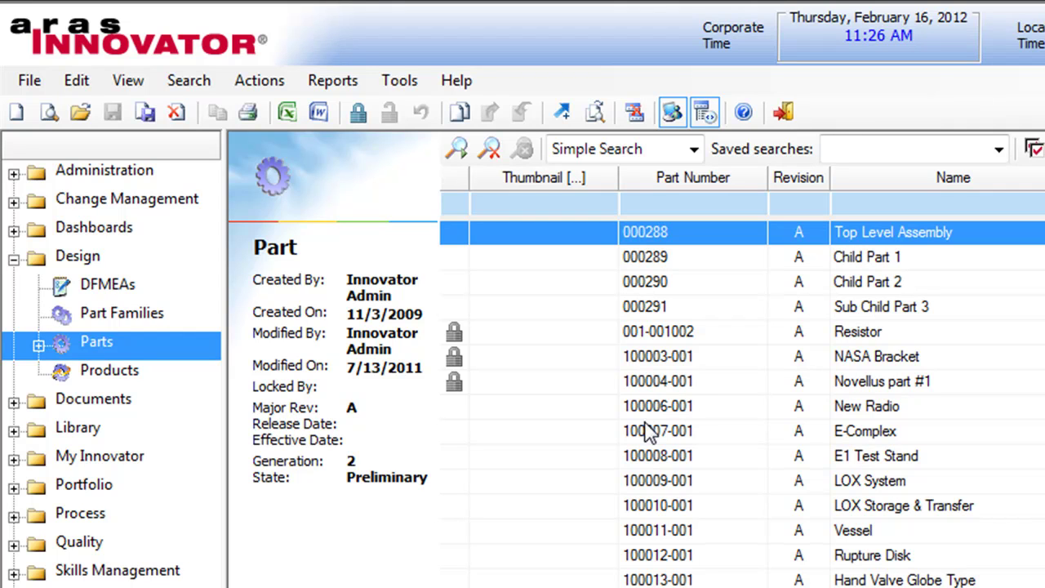
{"action": "mouse_move", "coordinate": [628, 441]}
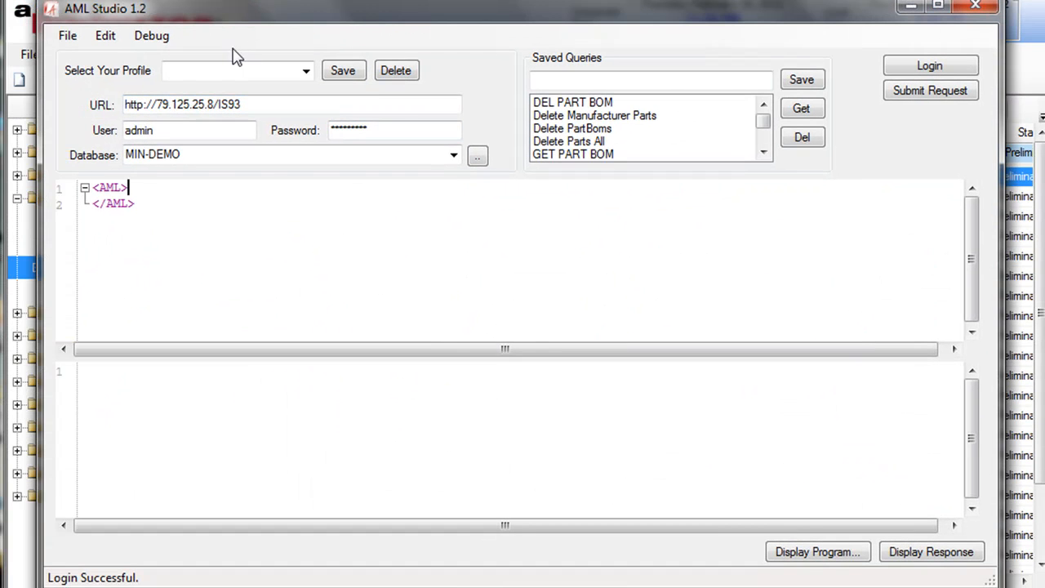
{"action": "mouse_move", "coordinate": [238, 124]}
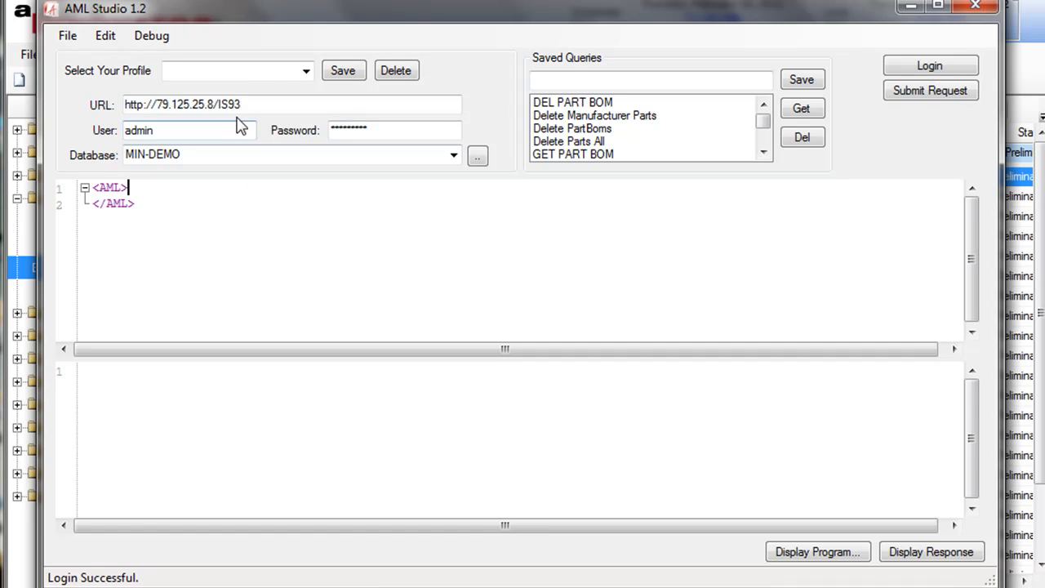
{"action": "mouse_move", "coordinate": [265, 187]}
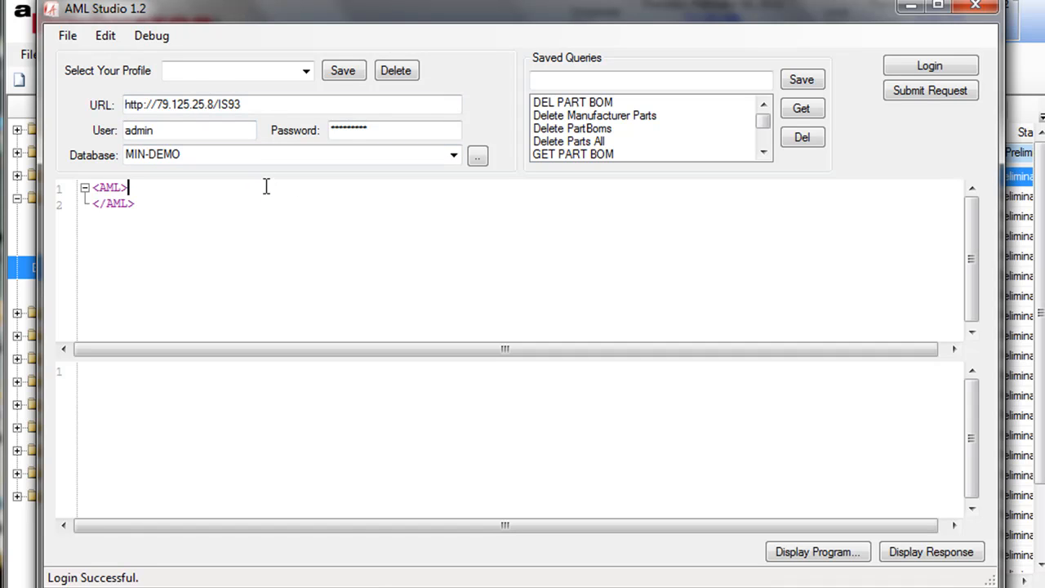
{"action": "mouse_move", "coordinate": [278, 221]}
{"action": "type", "text": "<Item"}
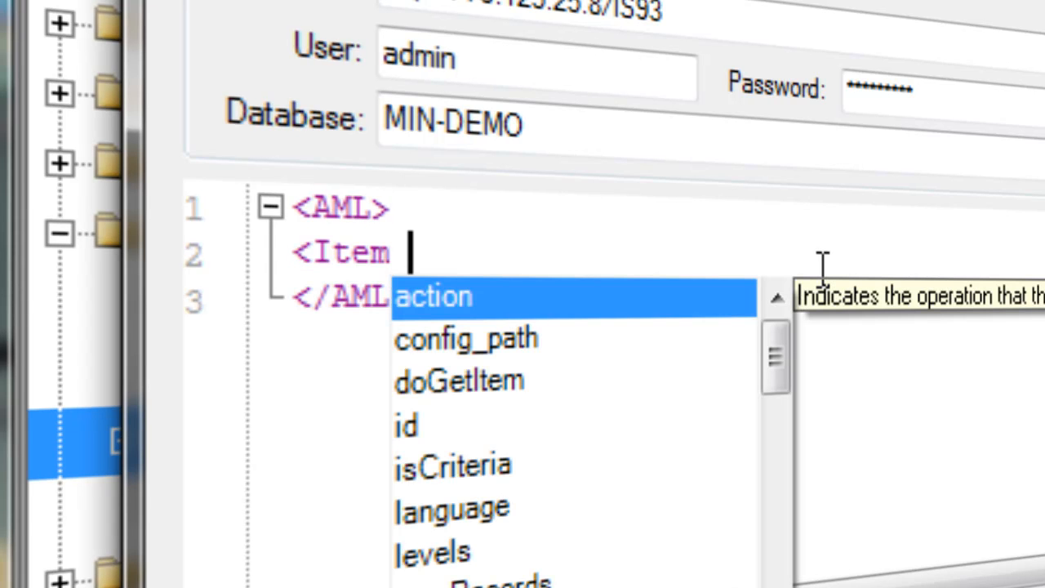
Complete the Item element with action="get" and type="Part" inside the AML block
{"action": "left_click", "coordinate": [441, 297]}
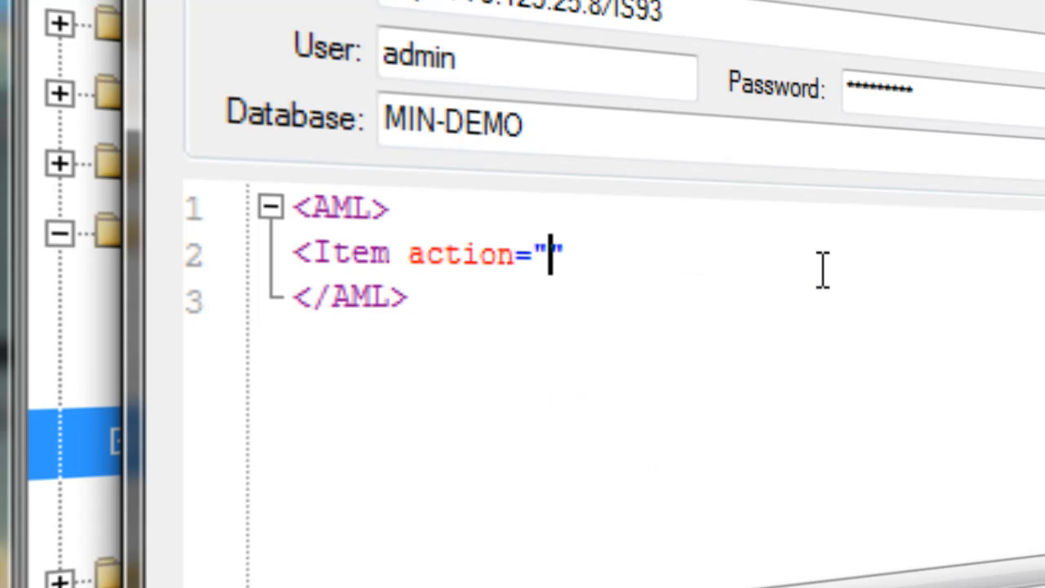
{"action": "type", "text": "get"}
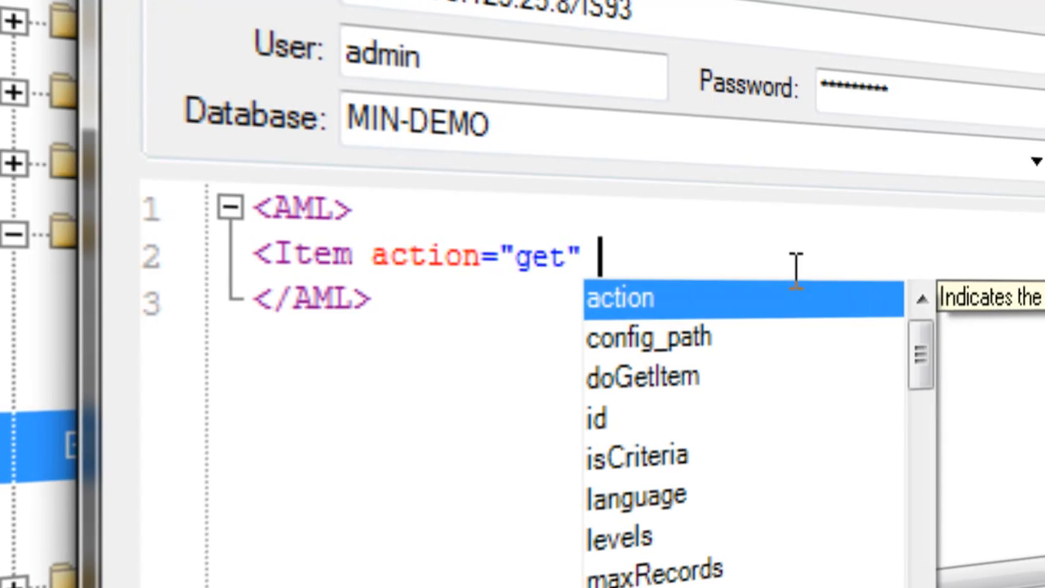
{"action": "type", "text": "type=\"\""}
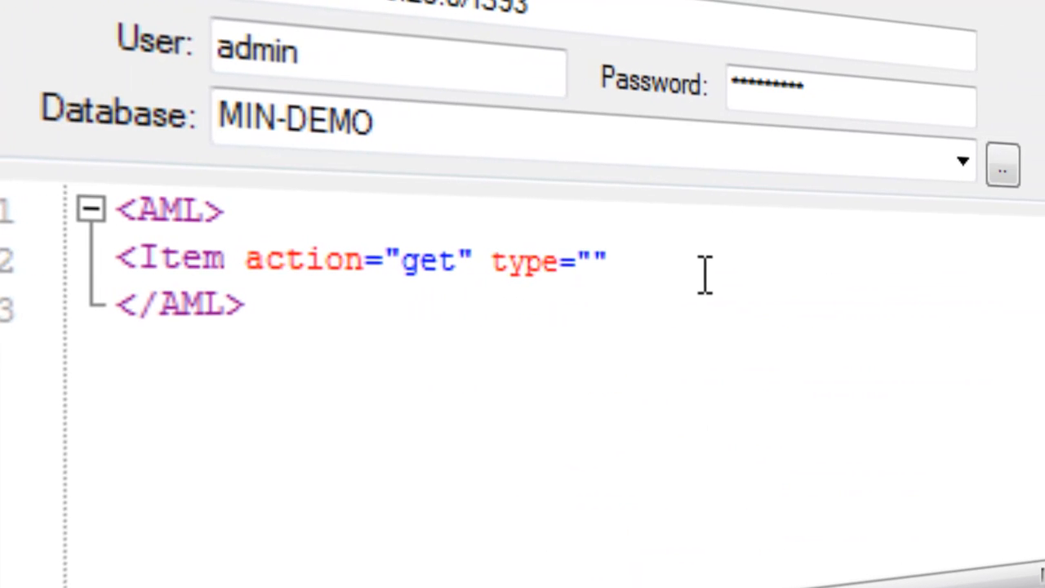
{"action": "type", "text": "Part"}
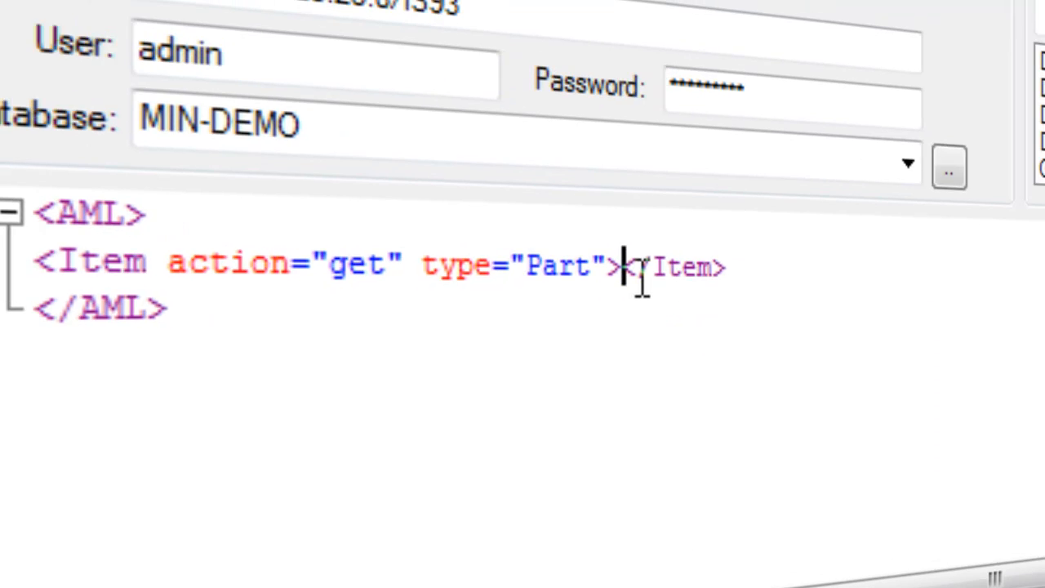
{"action": "left_click", "coordinate": [882, 137]}
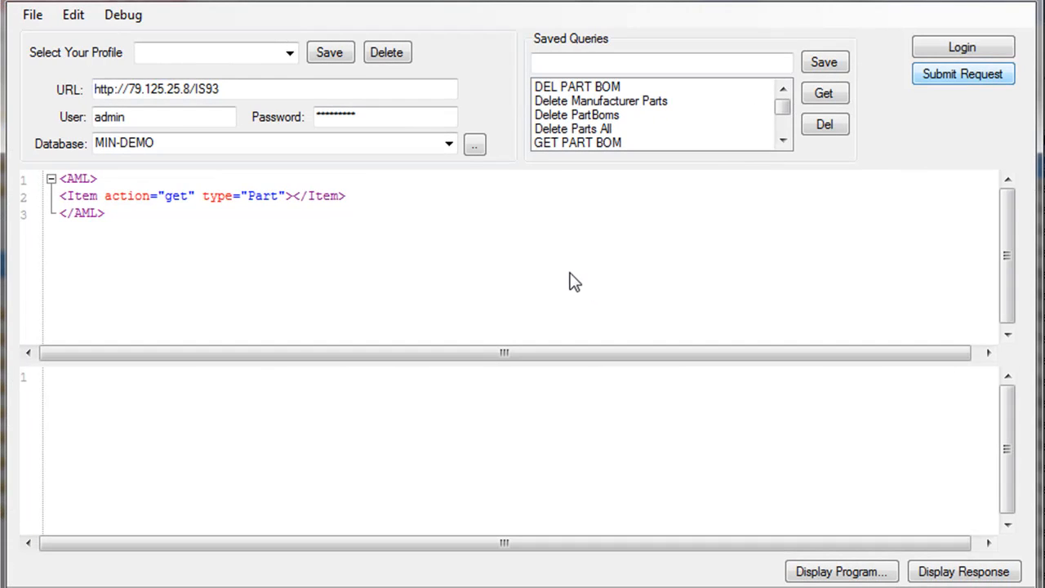
Submit the get-Part request and review the returned Part XML, including Top Level Assembly
{"action": "left_click", "coordinate": [963, 74]}
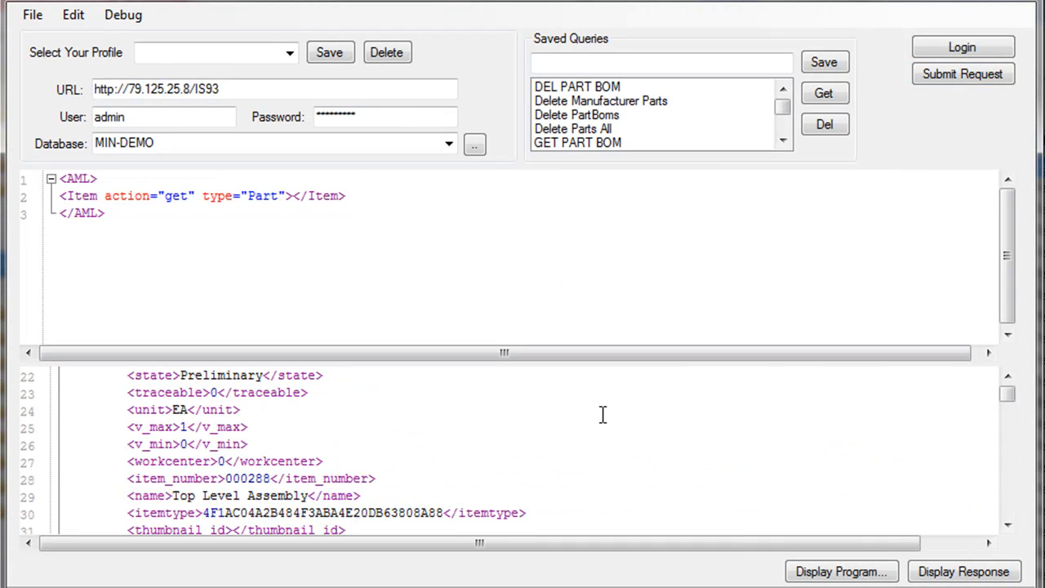
{"action": "scroll", "scroll_direction": "down", "scroll_amount": 3}
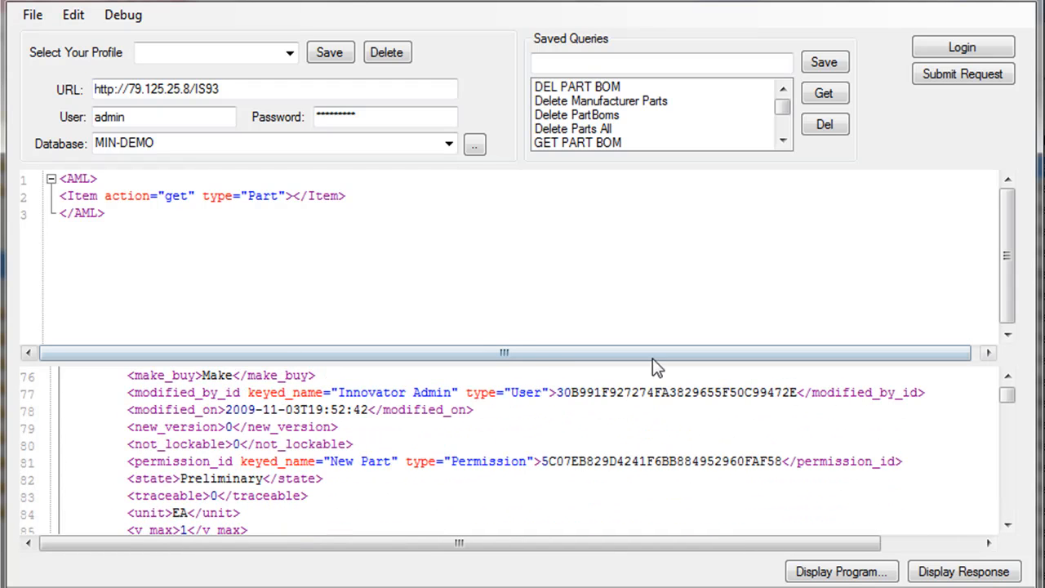
{"action": "mouse_move", "coordinate": [490, 366]}
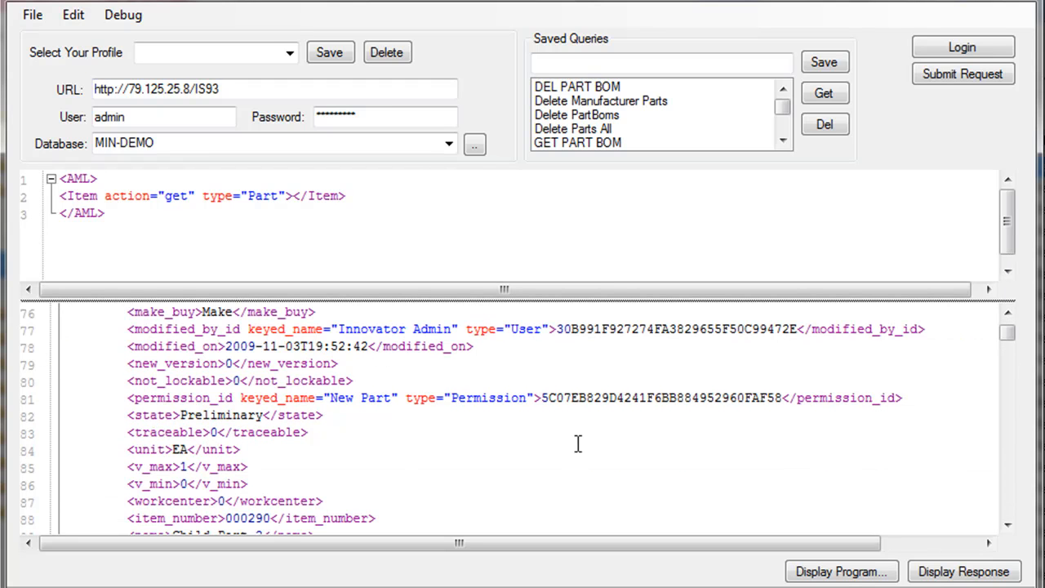
{"action": "mouse_move", "coordinate": [771, 467]}
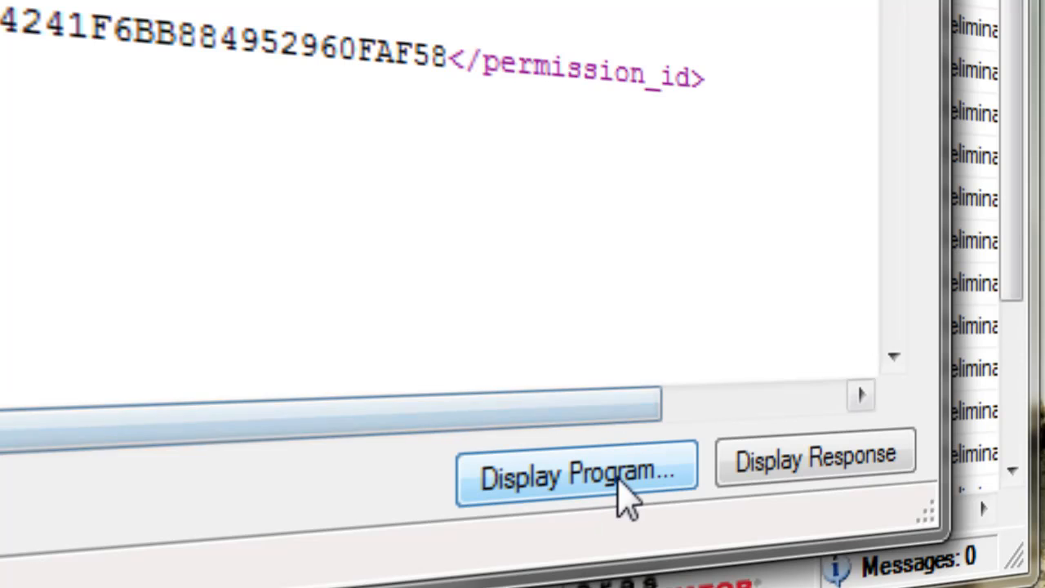
{"action": "mouse_move", "coordinate": [563, 428]}
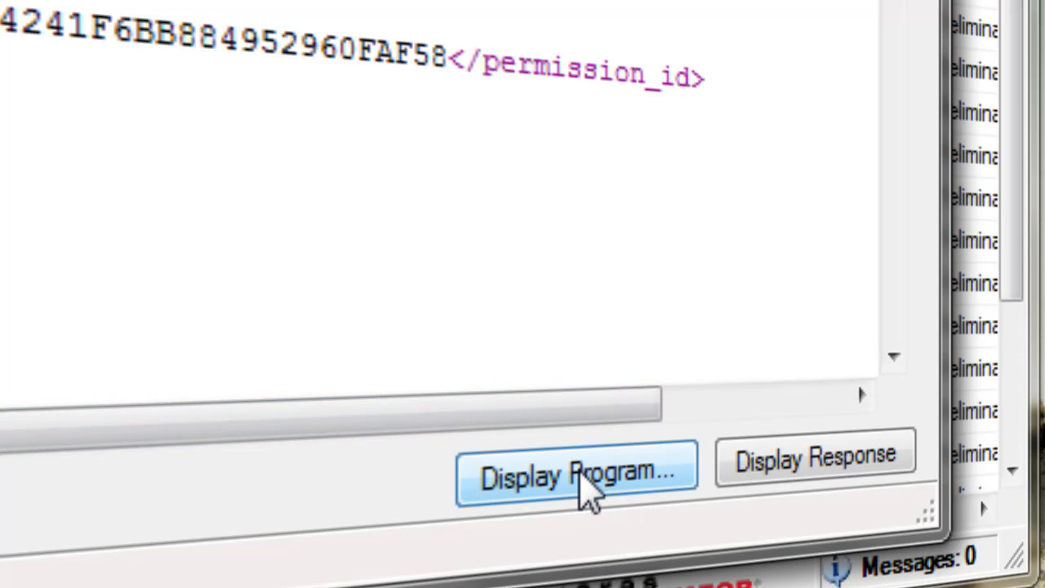
{"action": "mouse_move", "coordinate": [604, 514]}
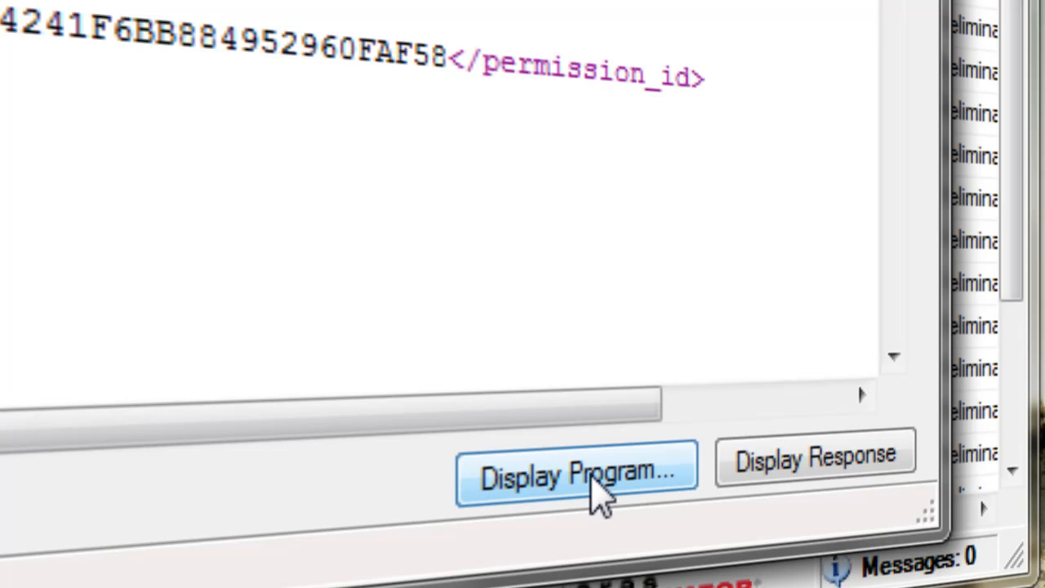
{"action": "mouse_move", "coordinate": [602, 465]}
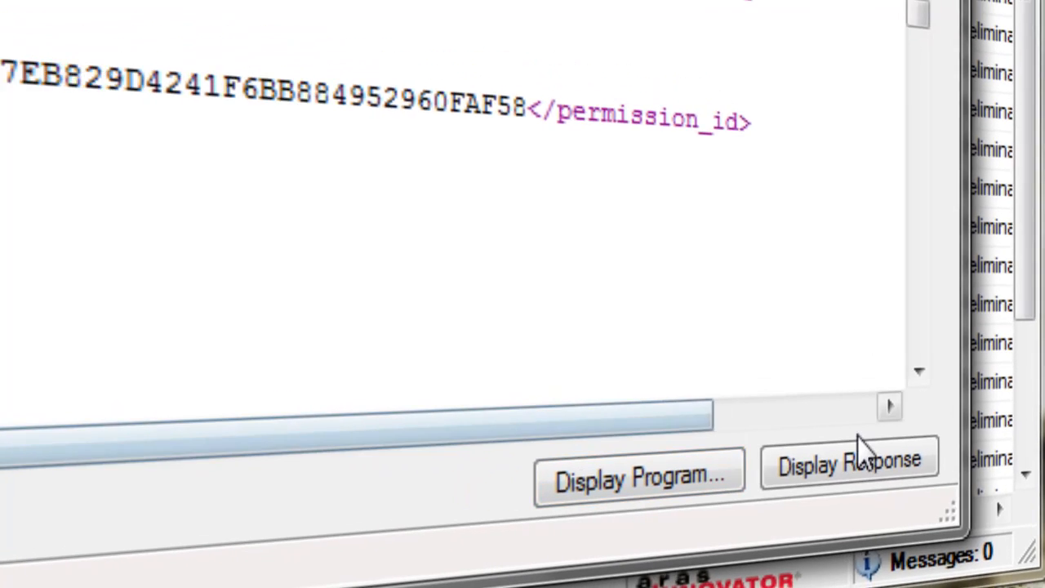
Send the returned Part response XML to Microsoft Excel via Display Response
{"action": "left_click", "coordinate": [849, 462]}
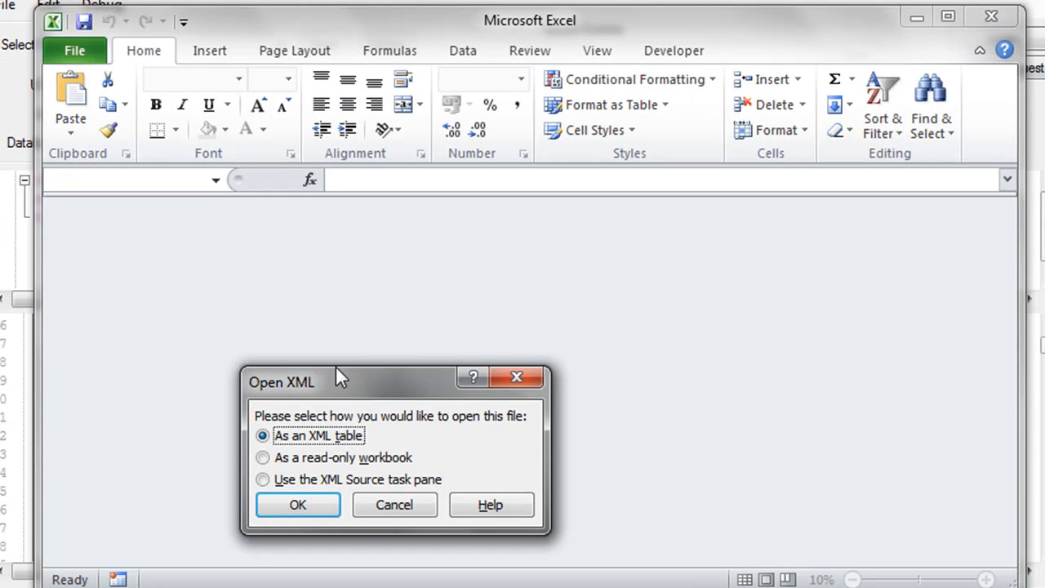
{"action": "mouse_move", "coordinate": [473, 425]}
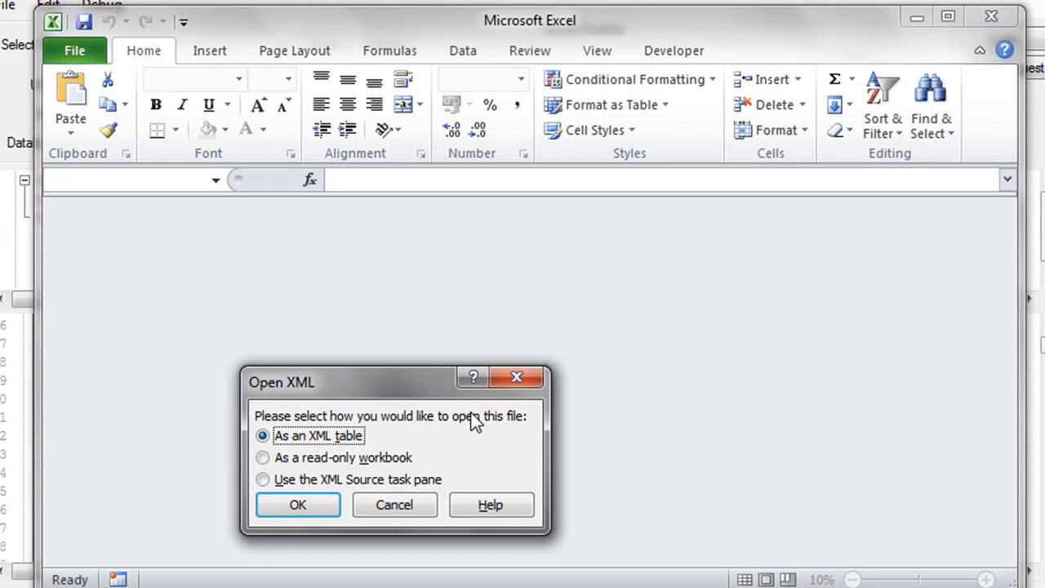
Open the response as an XML table and accept the generated schema message
{"action": "left_click", "coordinate": [297, 505]}
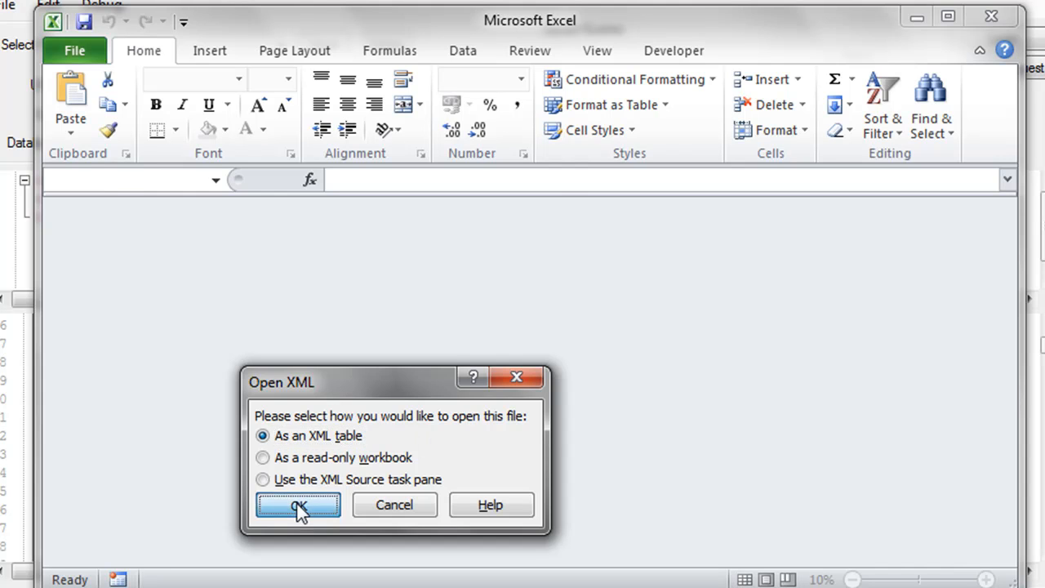
{"action": "left_click", "coordinate": [298, 505]}
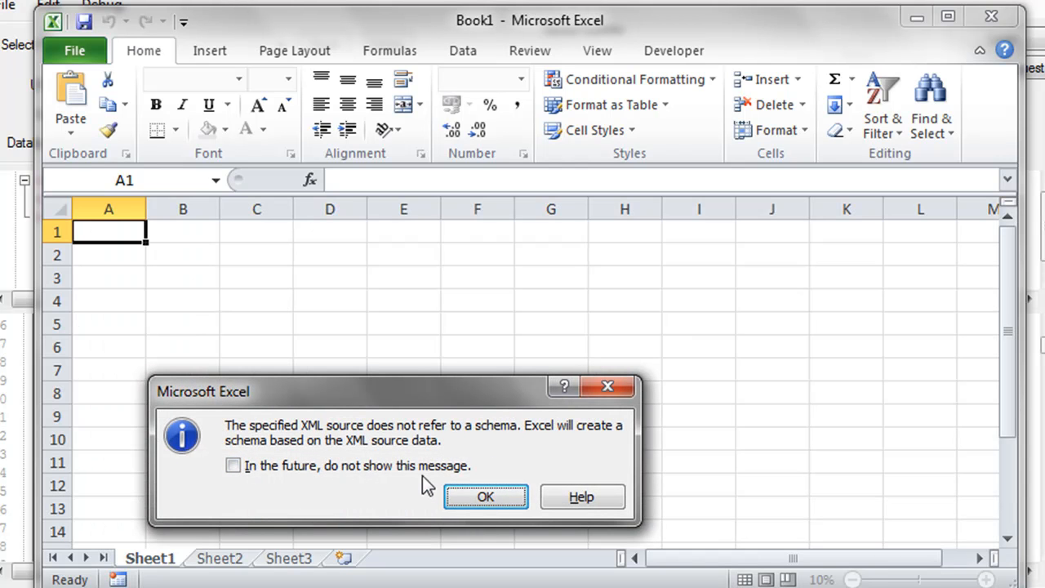
{"action": "left_click", "coordinate": [487, 496]}
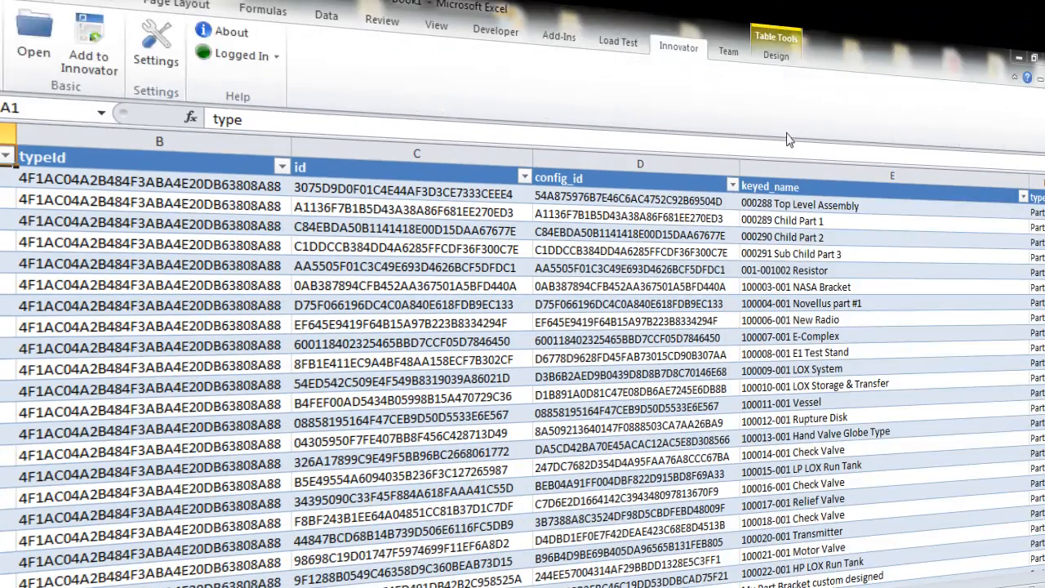
{"action": "left_click", "coordinate": [409, 267]}
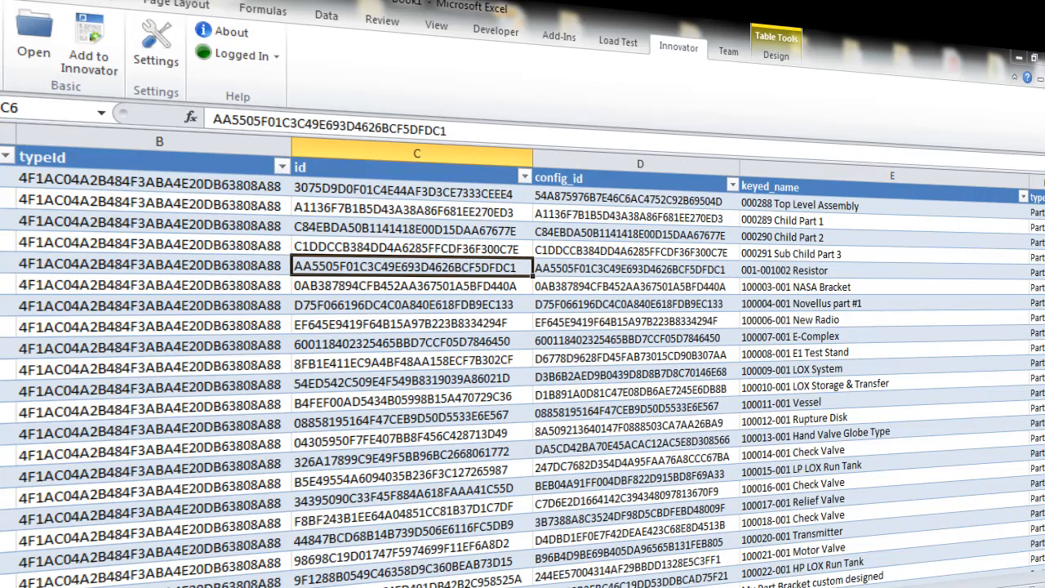
{"action": "scroll", "scroll_direction": "right", "scroll_amount": 3}
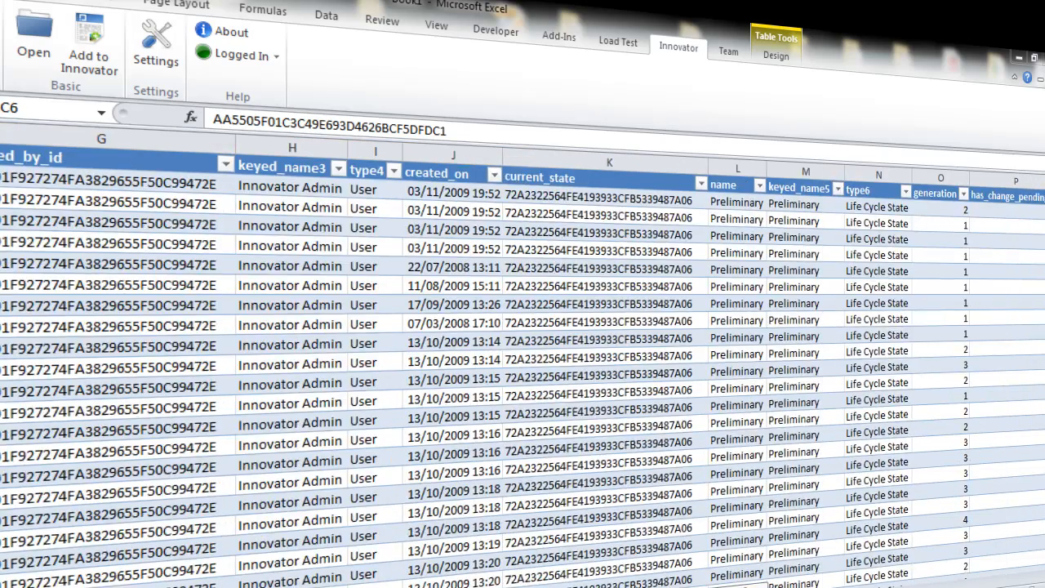
{"action": "scroll", "scroll_direction": "right", "scroll_amount": 3}
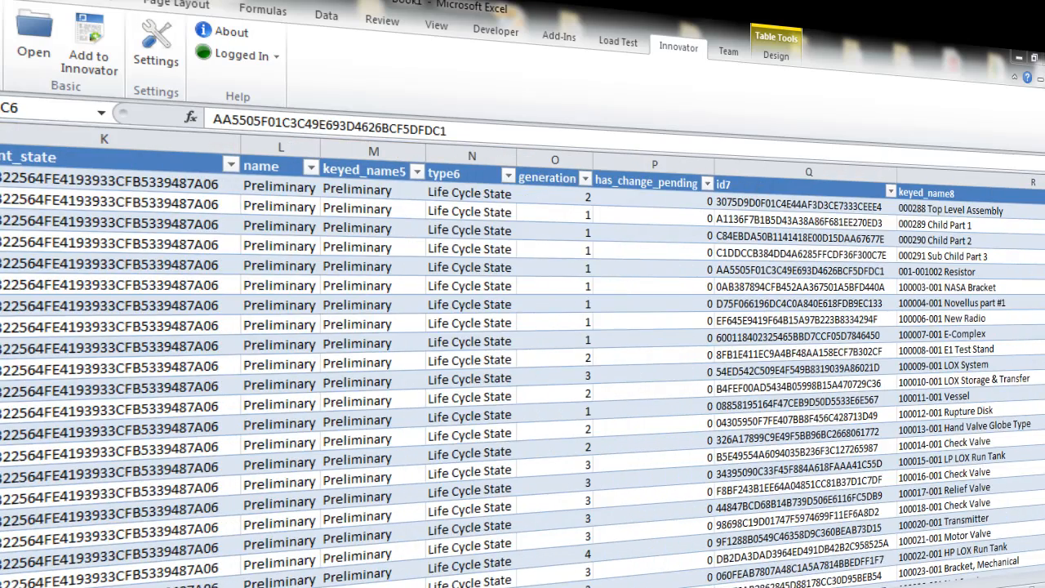
{"action": "scroll", "scroll_direction": "right", "scroll_amount": 3}
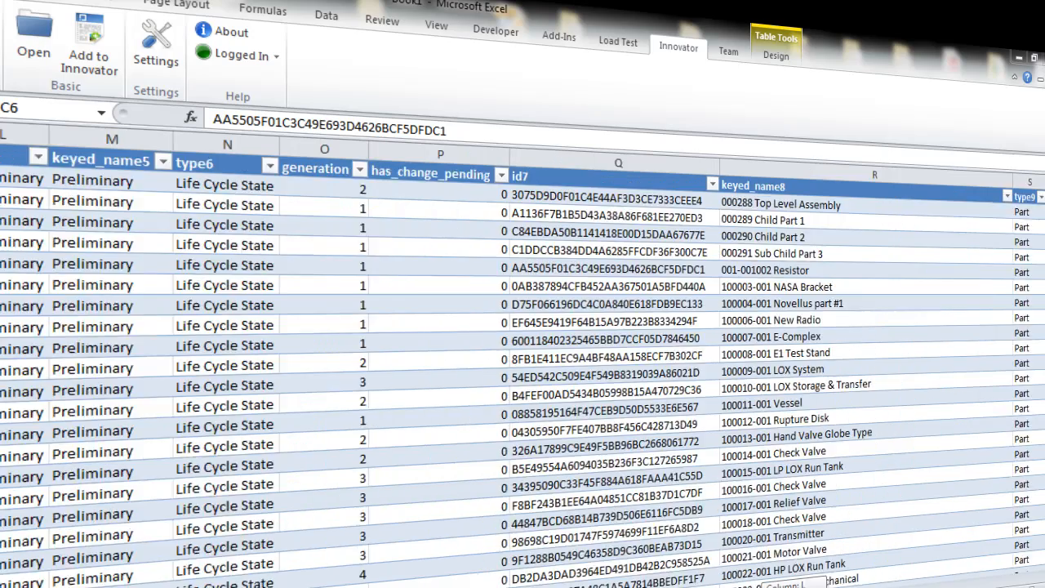
{"action": "scroll", "scroll_direction": "right", "scroll_amount": 3}
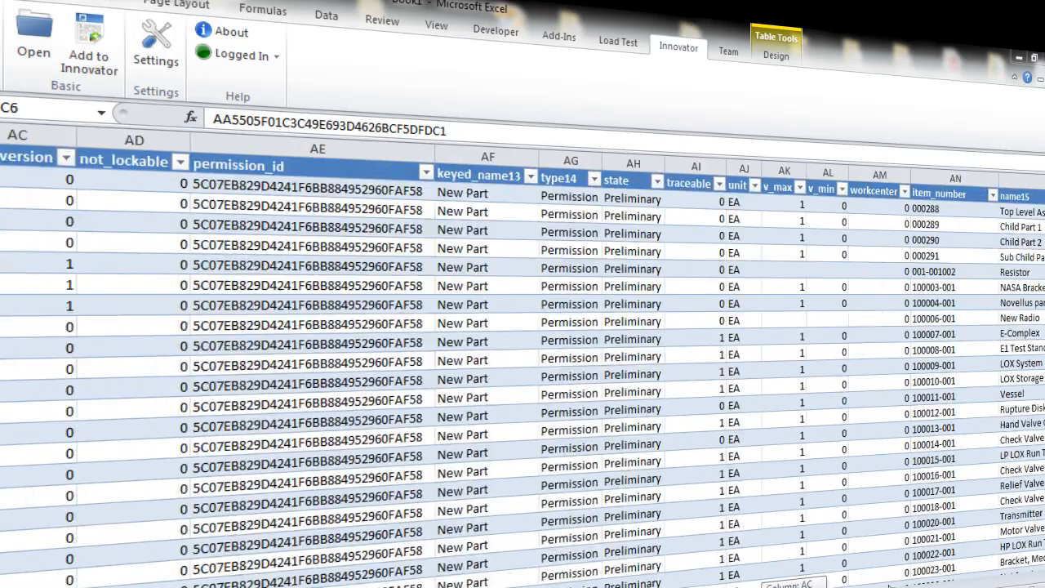
{"action": "scroll", "scroll_direction": "right", "scroll_amount": 3}
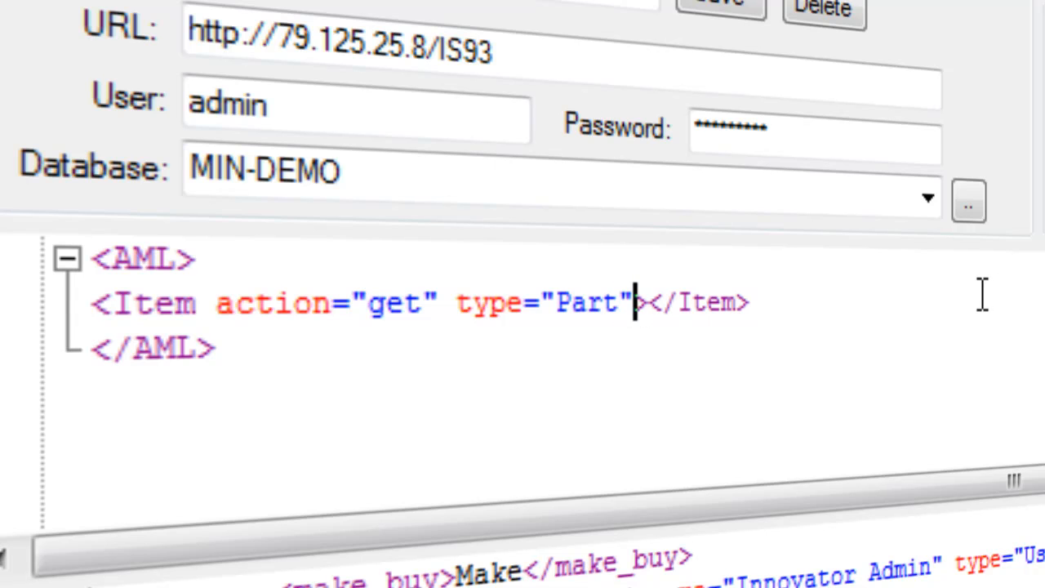
Add select="name,major_rev" to the Item element and send the response to Excel
{"action": "type", "text": "select=\"name"}
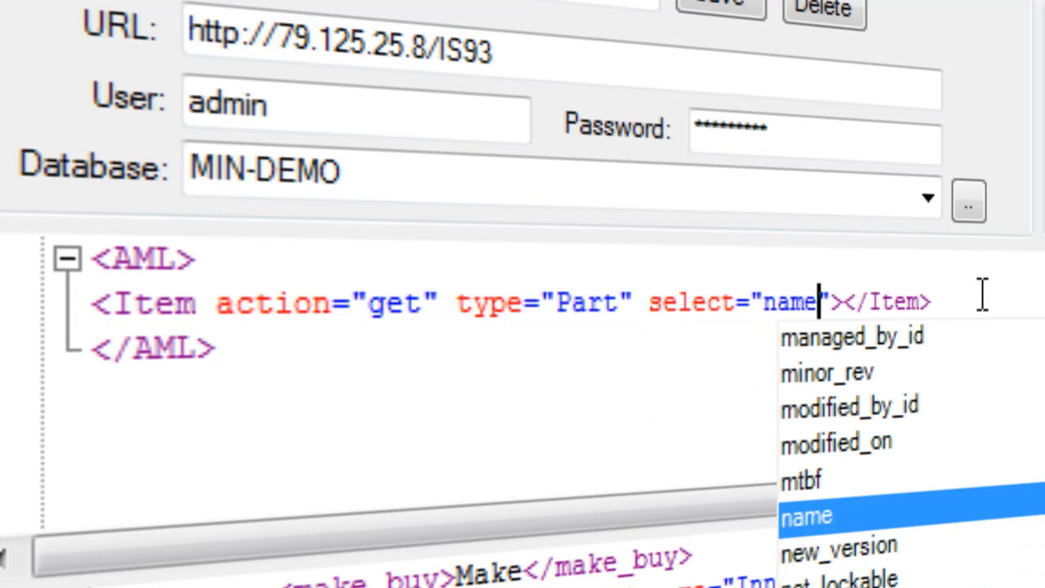
{"action": "type", "text": ","}
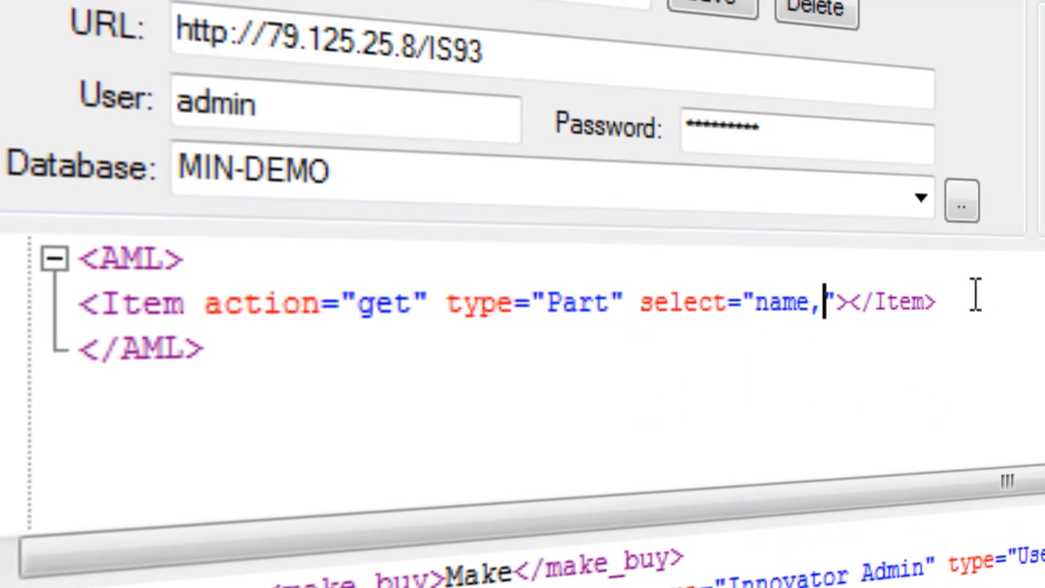
{"action": "type", "text": "major"}
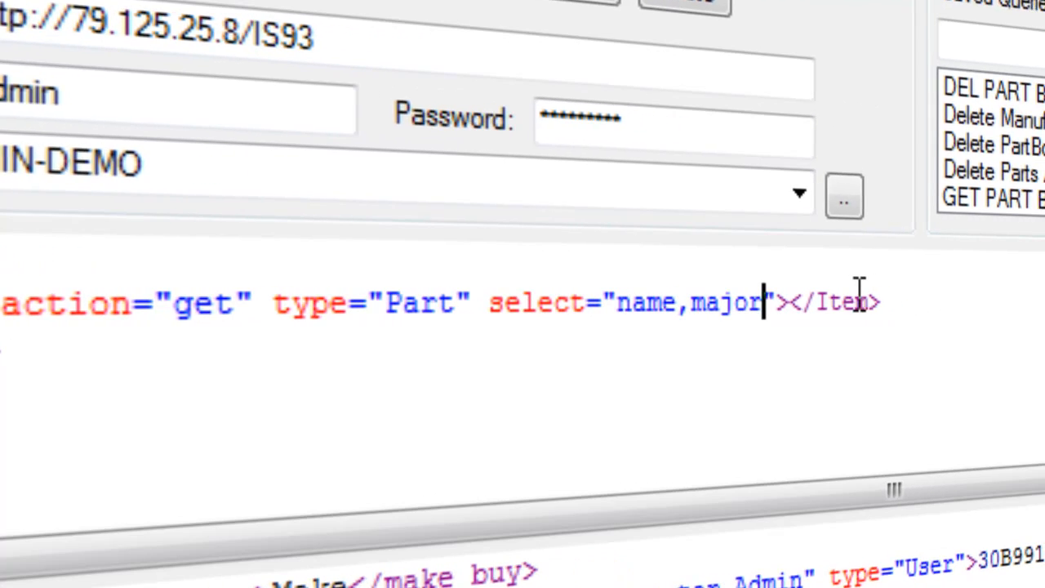
{"action": "type", "text": "_rev"}
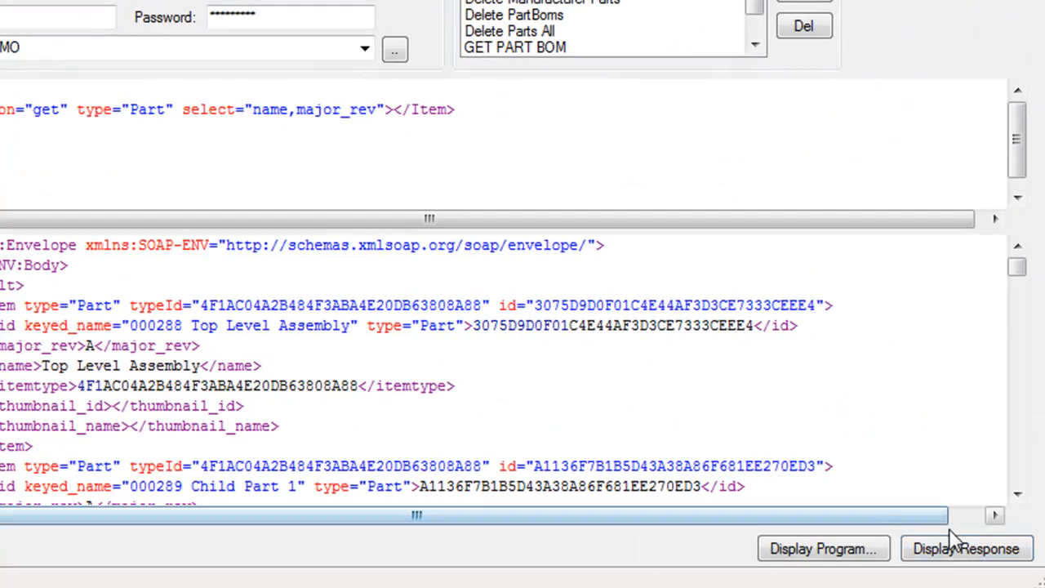
{"action": "left_click", "coordinate": [964, 549]}
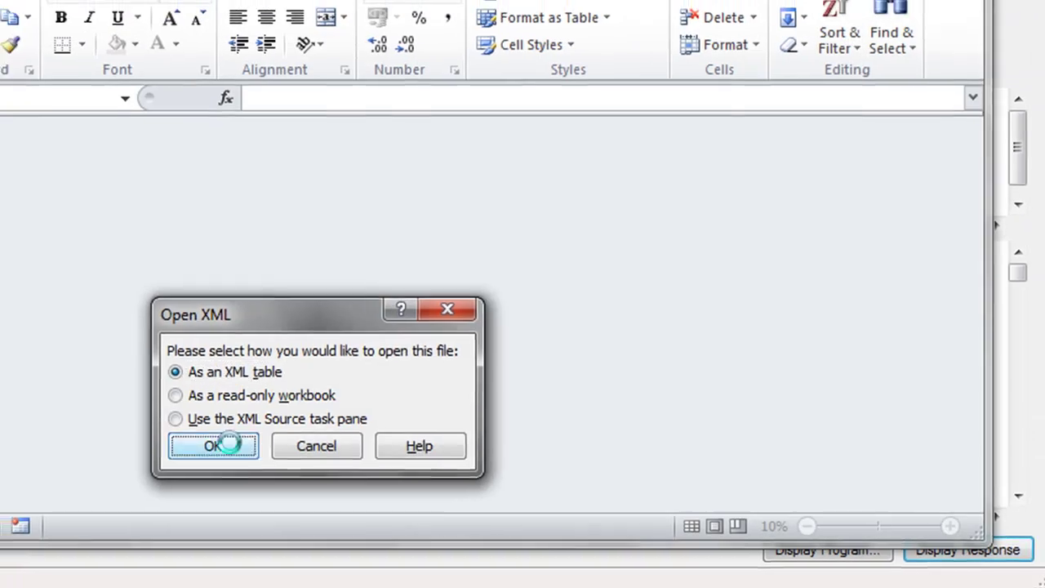
Open the name and major_rev response as an XML table in Excel
{"action": "left_click", "coordinate": [212, 445]}
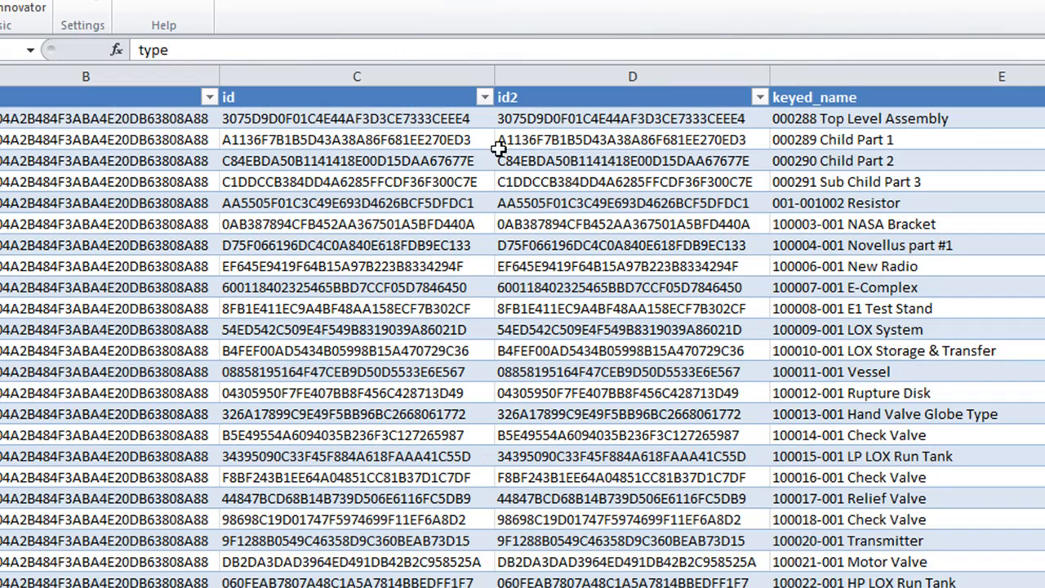
Hide the typeId, id and id2 columns B through D from the table
{"action": "left_click", "coordinate": [107, 138]}
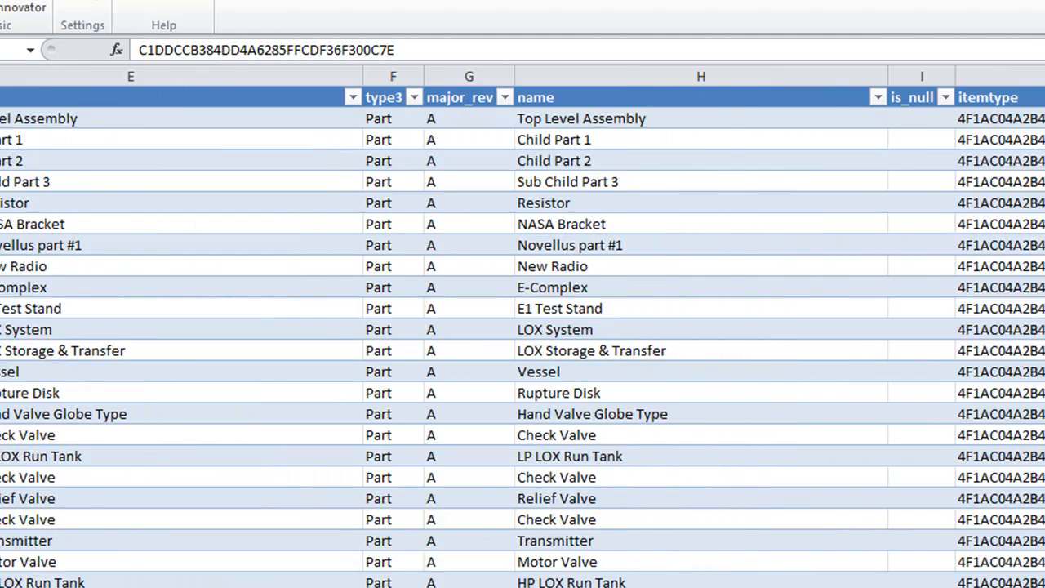
{"action": "mouse_move", "coordinate": [679, 330]}
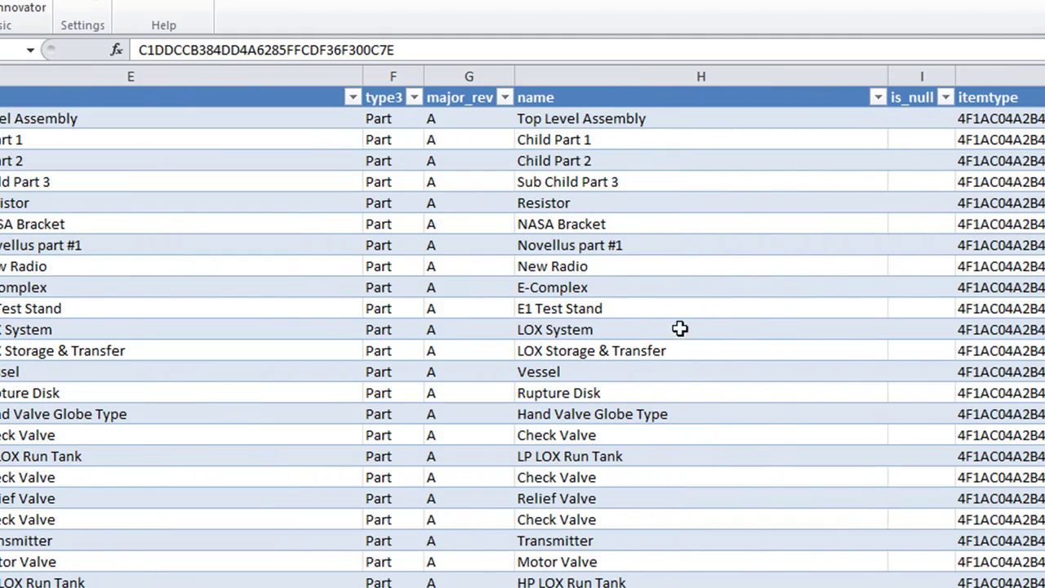
{"action": "left_click", "coordinate": [700, 77]}
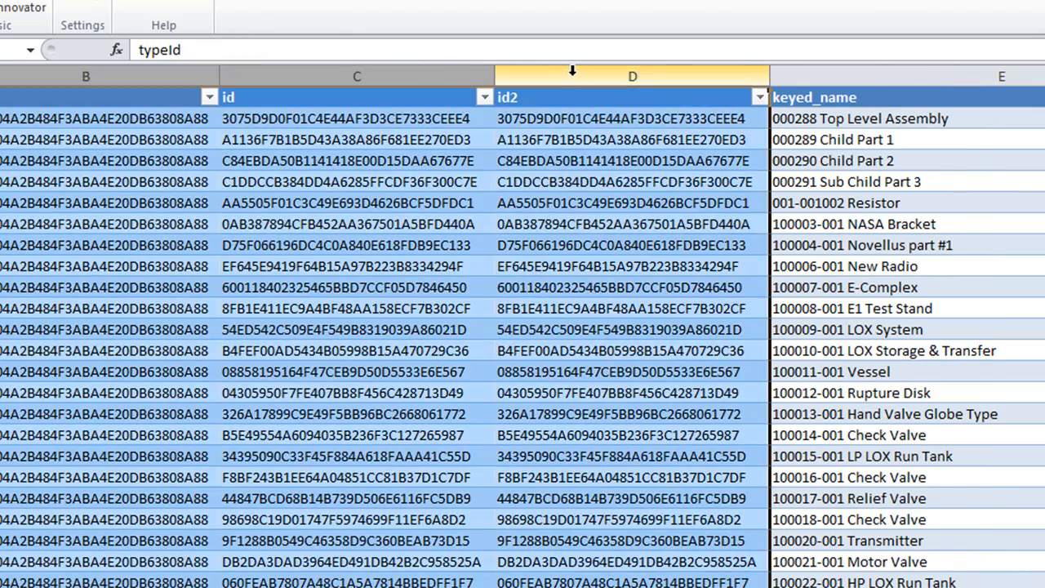
{"action": "right_click", "coordinate": [633, 75]}
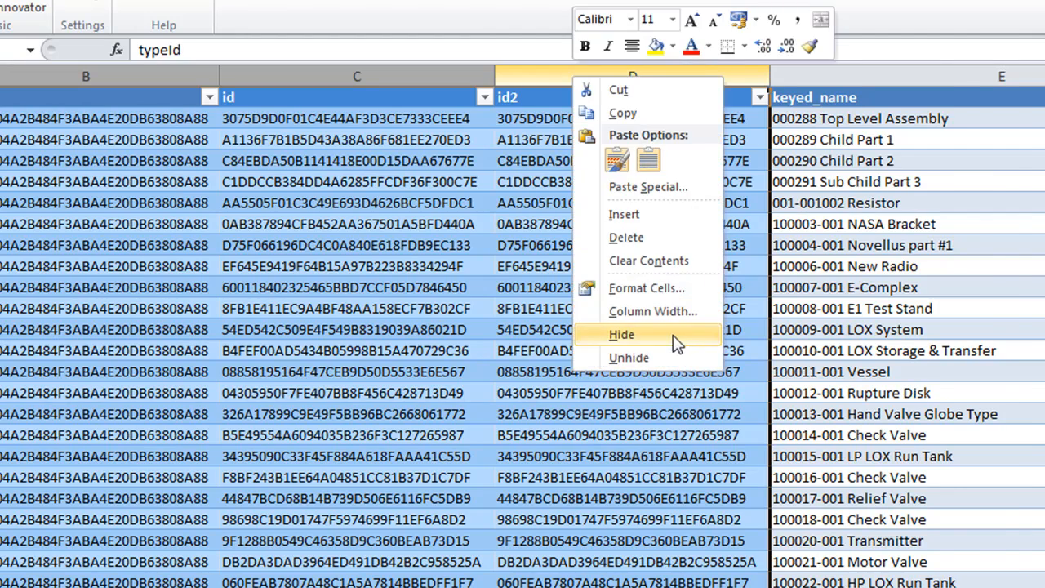
{"action": "left_click", "coordinate": [620, 333]}
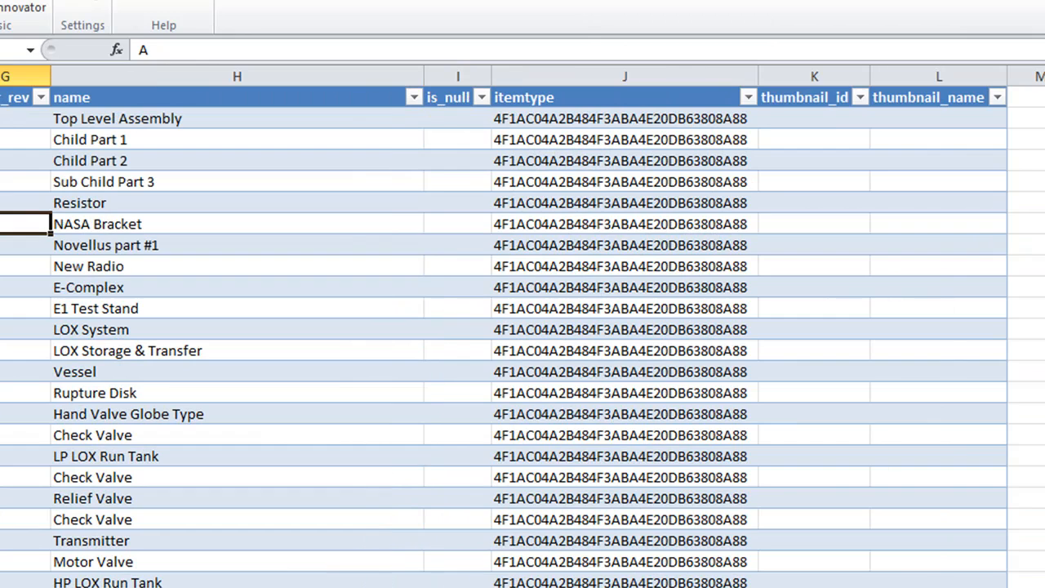
{"action": "scroll", "scroll_direction": "left", "scroll_amount": 3}
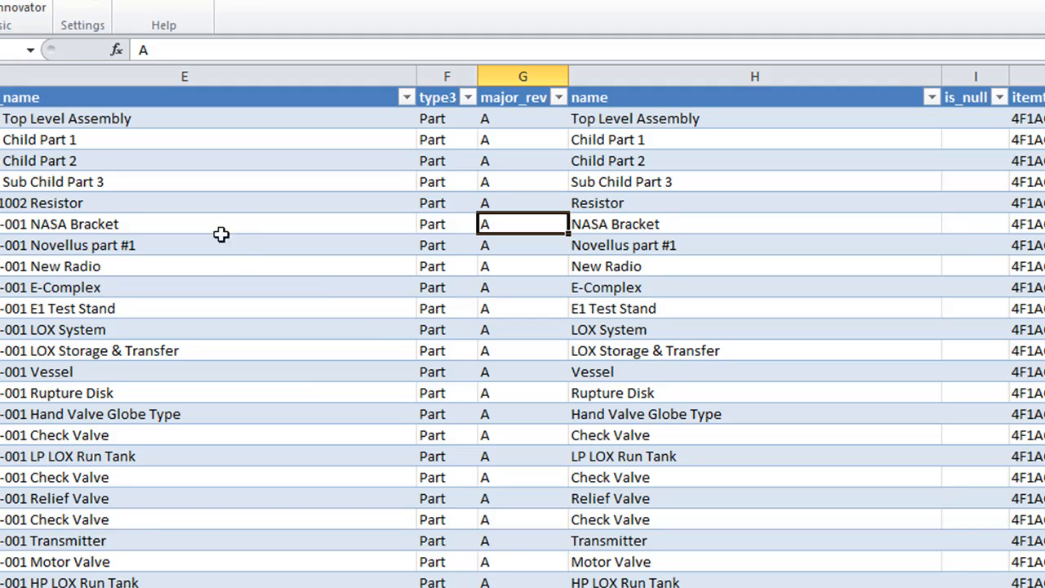
{"action": "scroll", "scroll_direction": "down", "scroll_amount": 3}
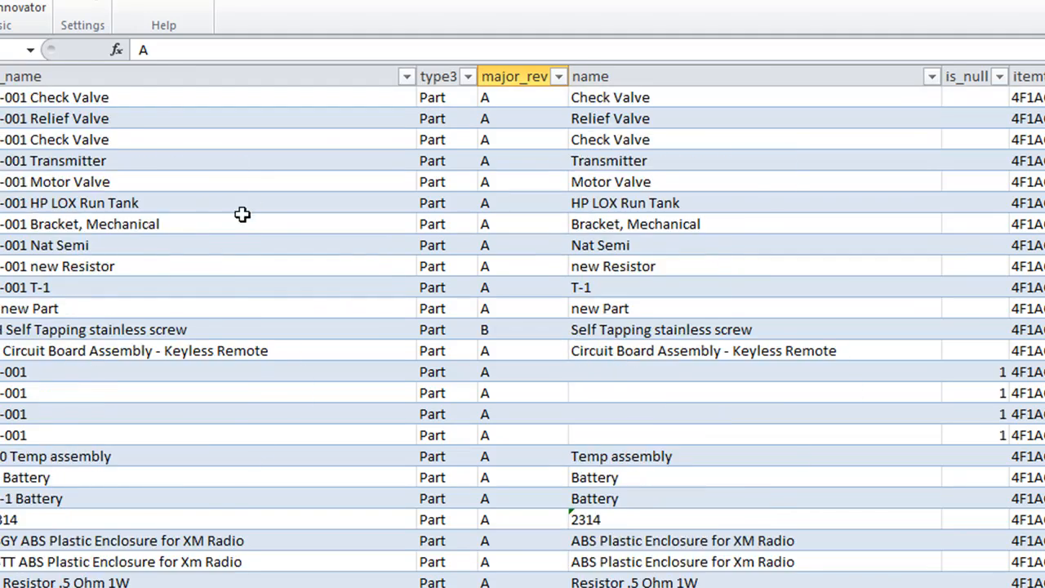
{"action": "scroll", "scroll_direction": "down", "scroll_amount": 3}
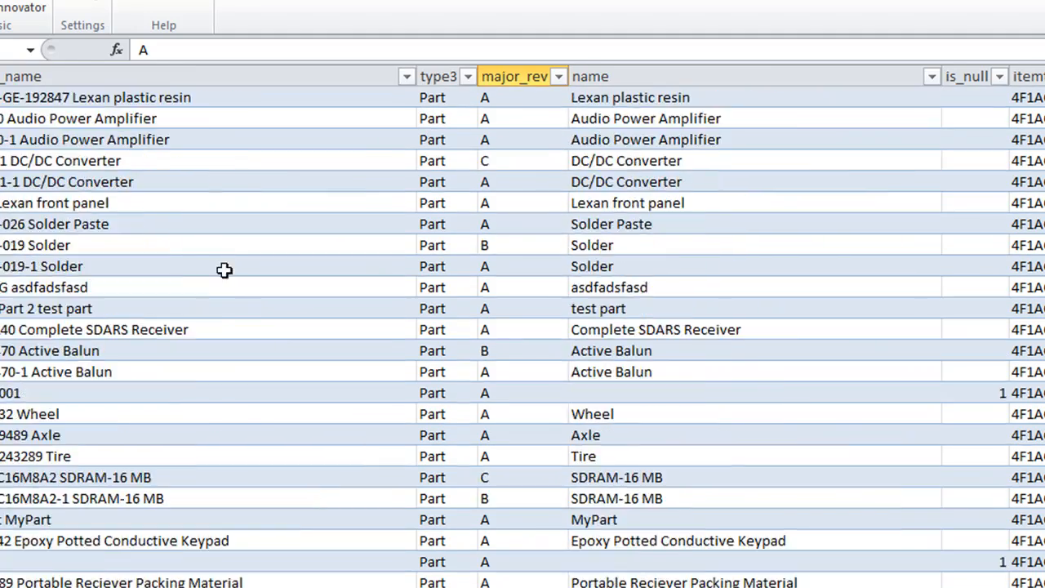
{"action": "scroll", "scroll_direction": "down", "scroll_amount": 3}
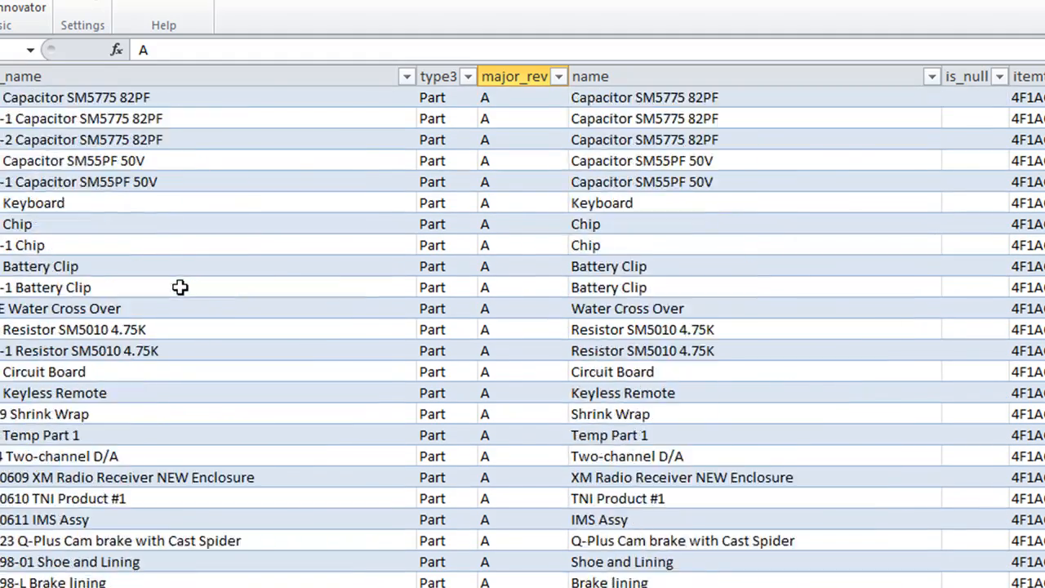